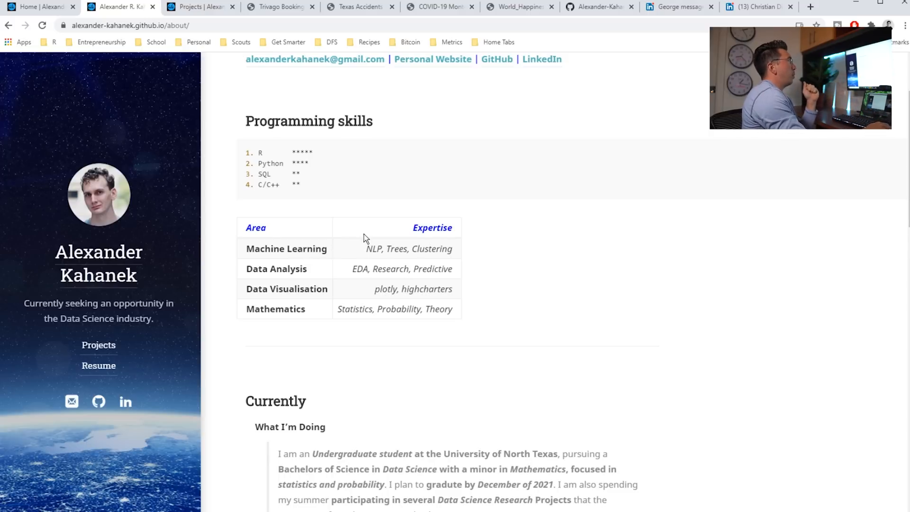
Highlight NLP in the expertise table and the What I'm Doing paragraph
double_click(374, 249)
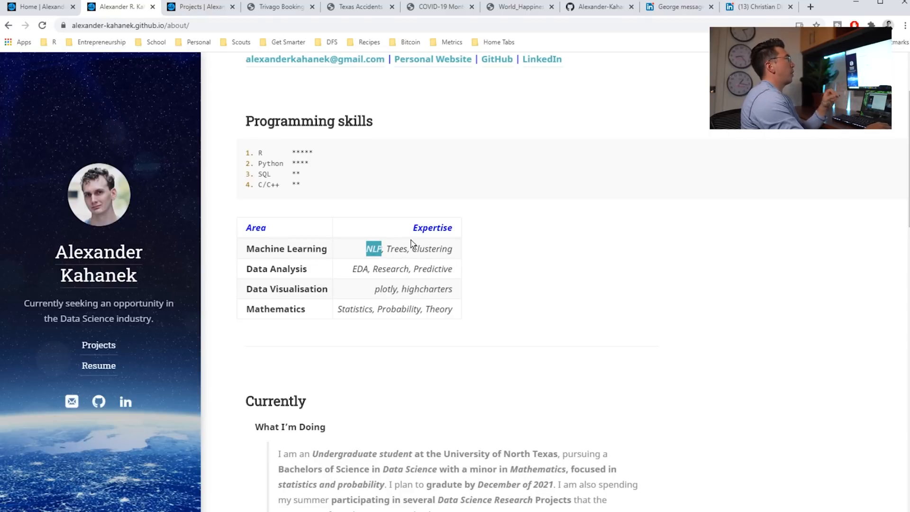
mouse_move(486, 281)
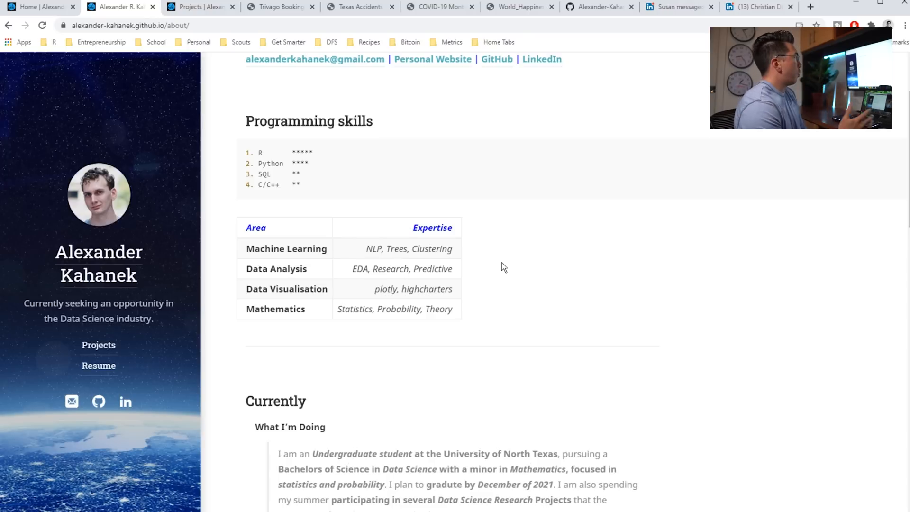
scroll(down, 3)
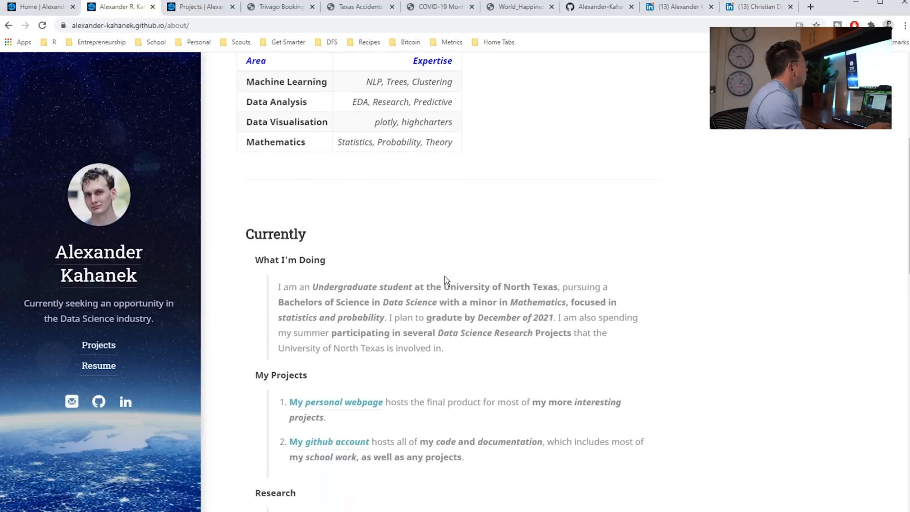
scroll(down, 3)
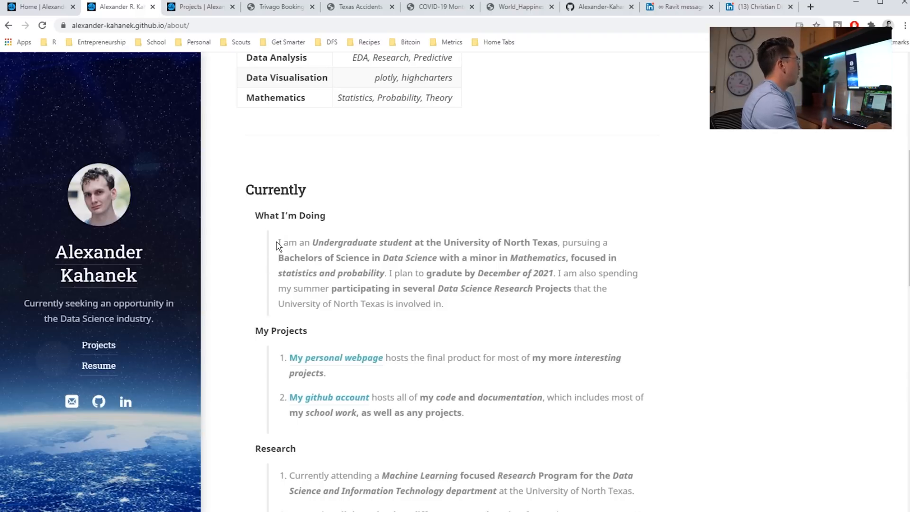
drag(279, 242, 442, 304)
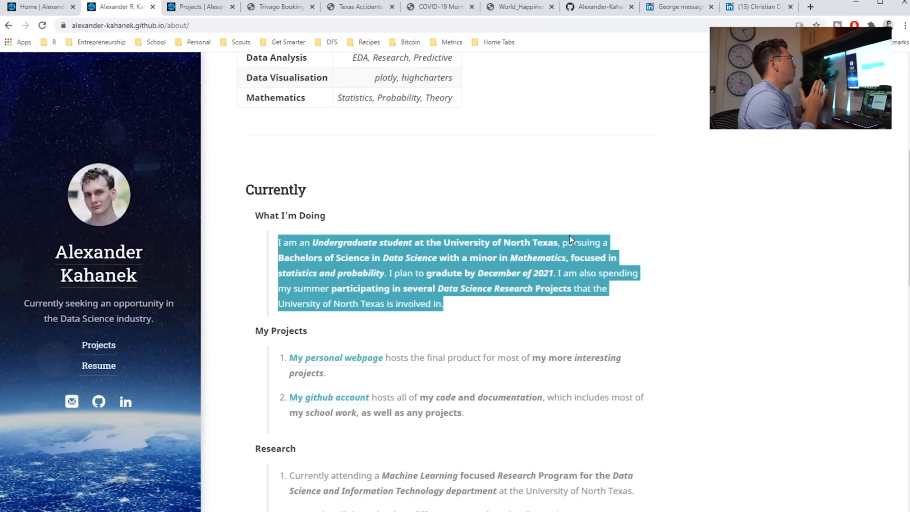
mouse_move(509, 315)
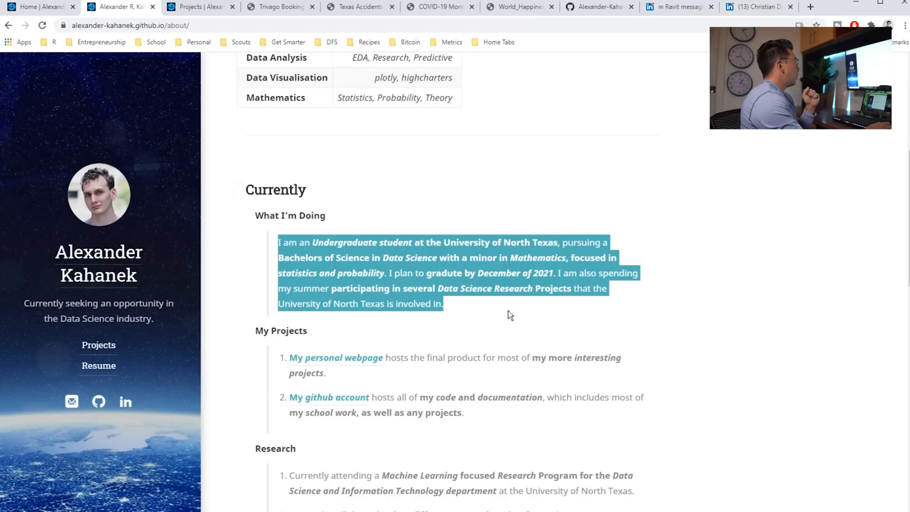
Scroll down to Employment and highlight the phrase about reducing response time
scroll(down, 3)
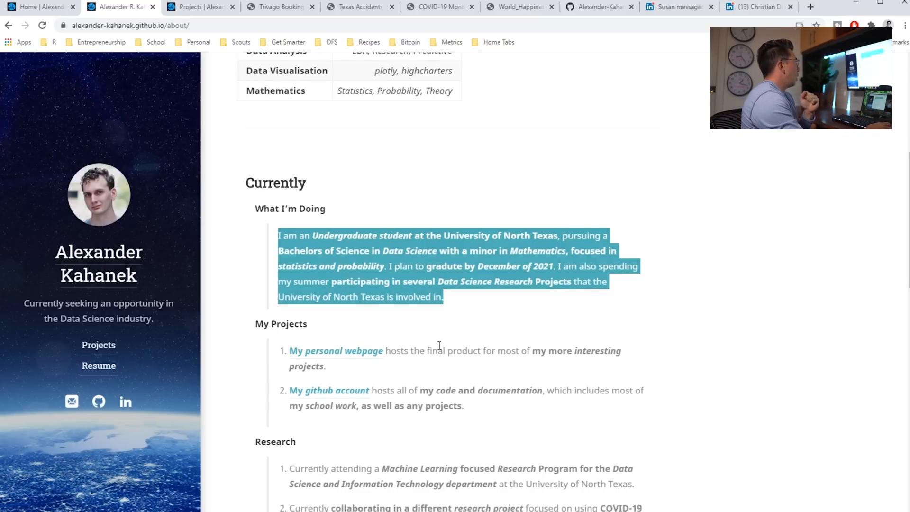
scroll(down, 3)
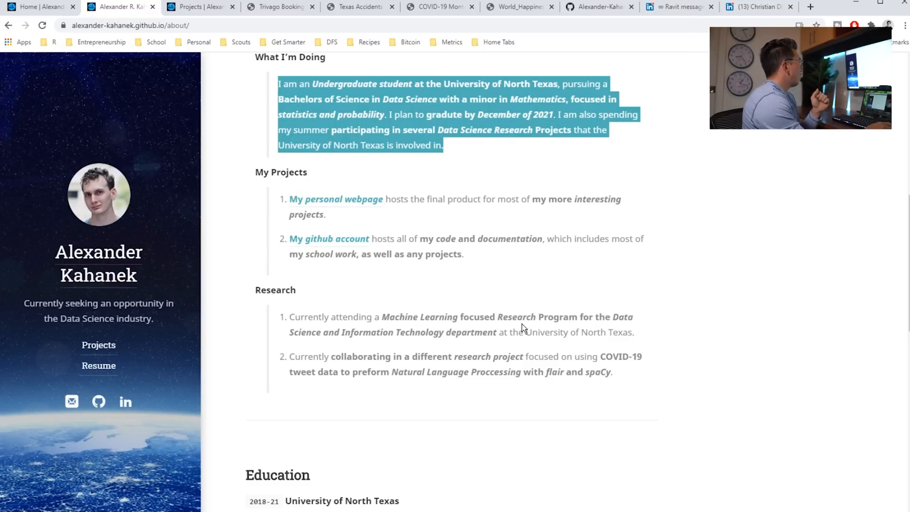
scroll(down, 3)
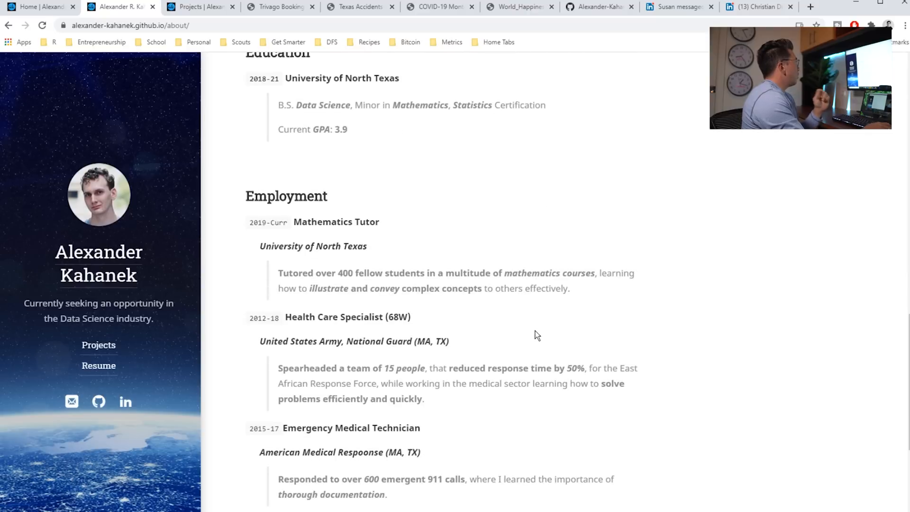
drag(278, 273, 570, 288)
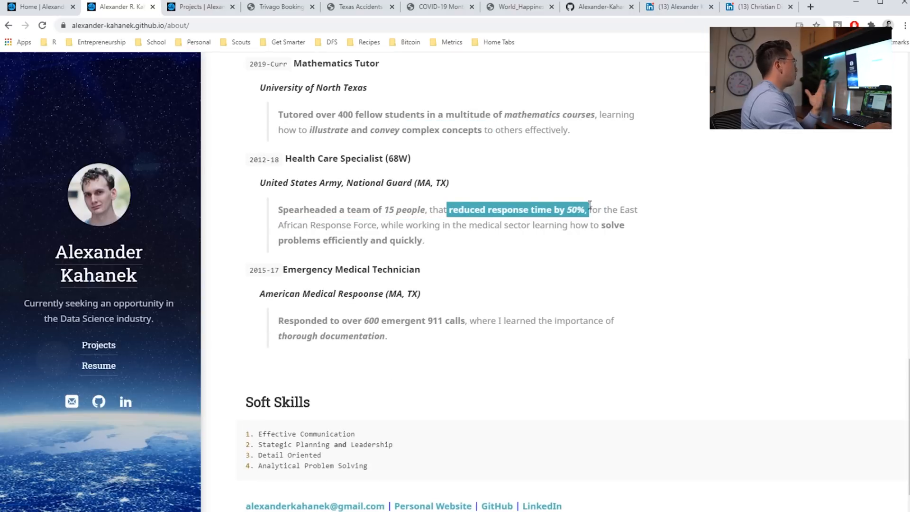
scroll(down, 3)
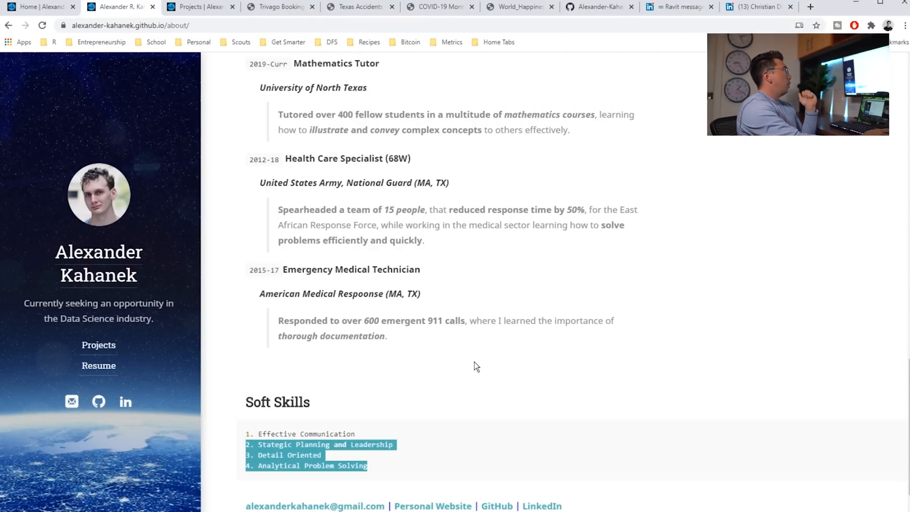
Scroll the About page back up to the Education section
scroll(up, 3)
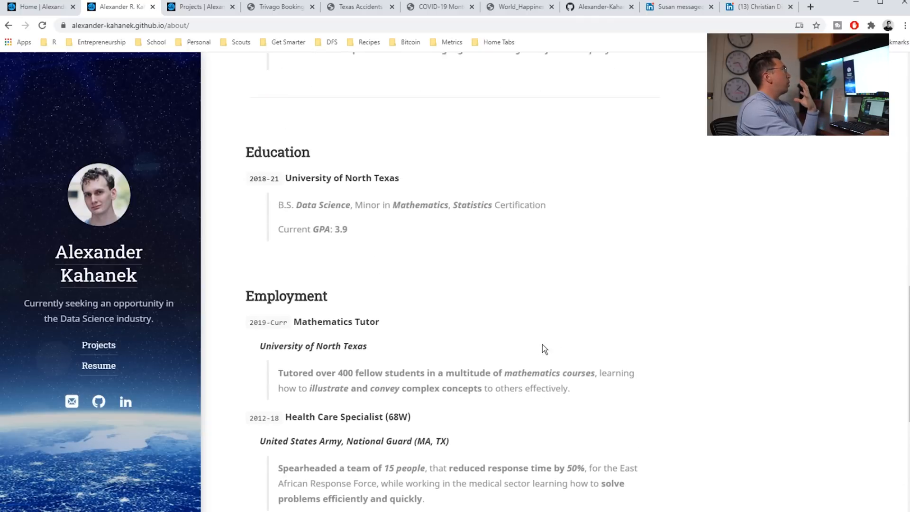
scroll(up, 3)
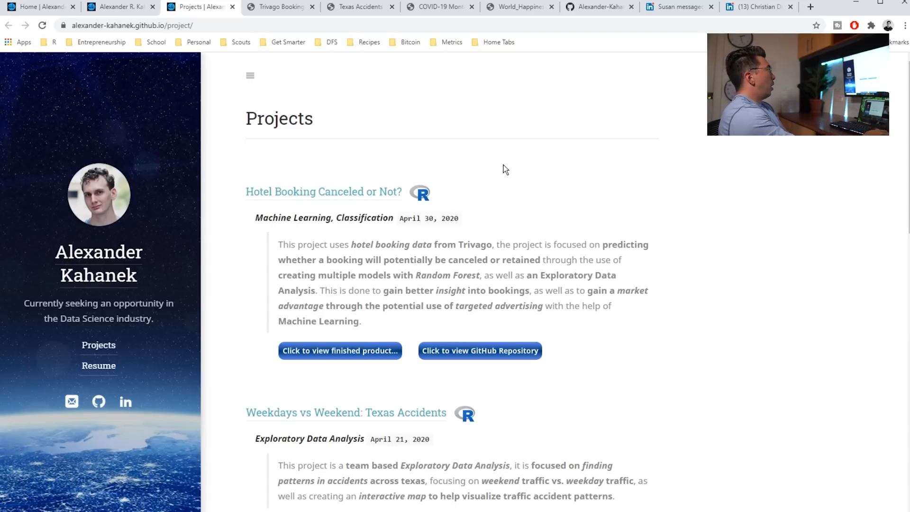
Scroll down through the Projects list, then back up slightly
scroll(down, 3)
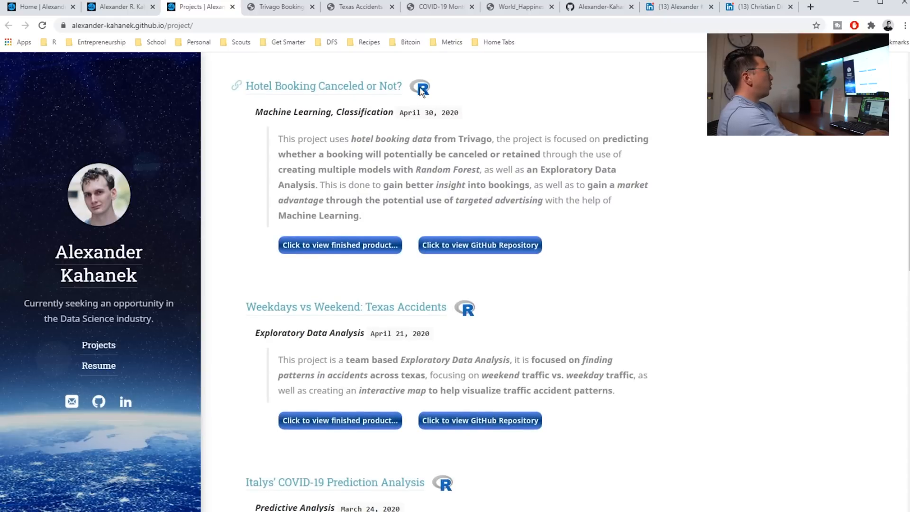
scroll(down, 3)
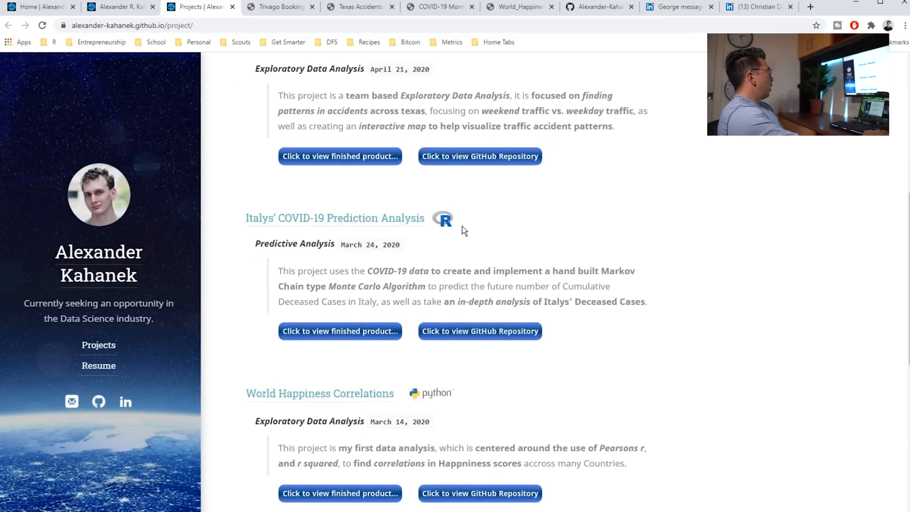
scroll(down, 3)
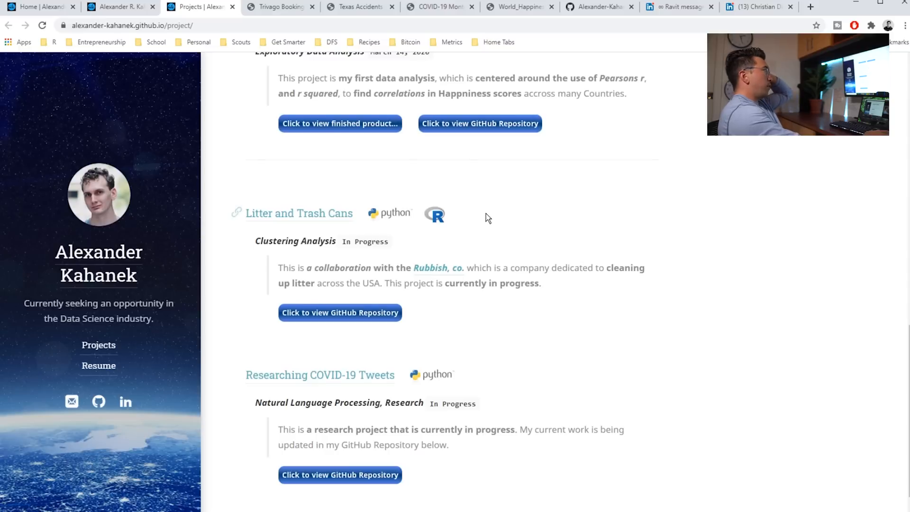
scroll(up, 3)
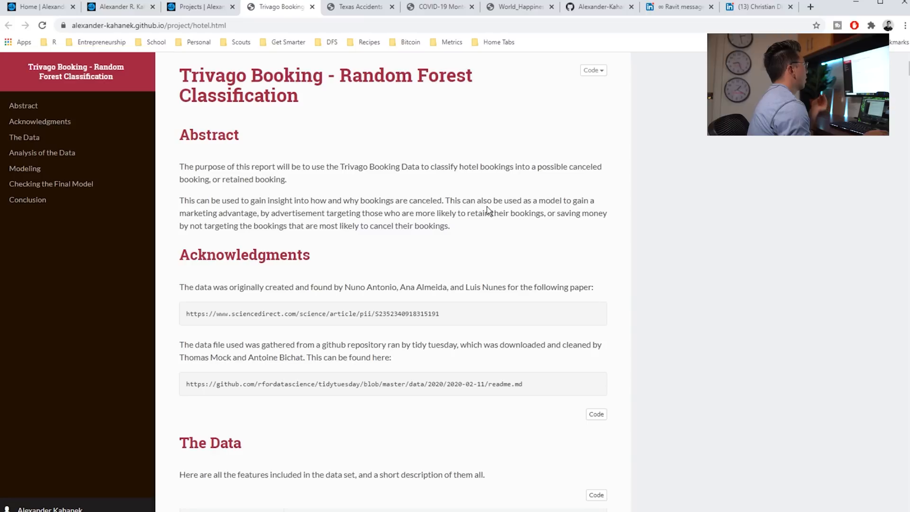
scroll(down, 3)
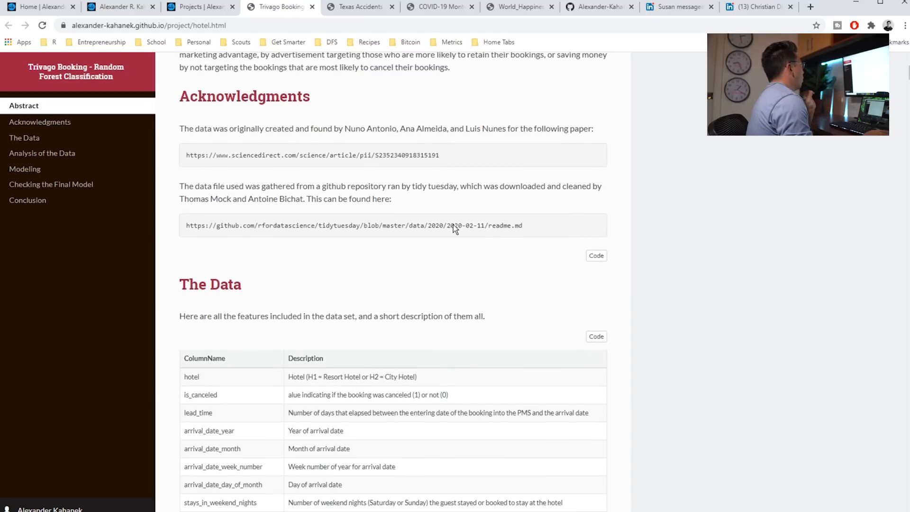
scroll(up, 3)
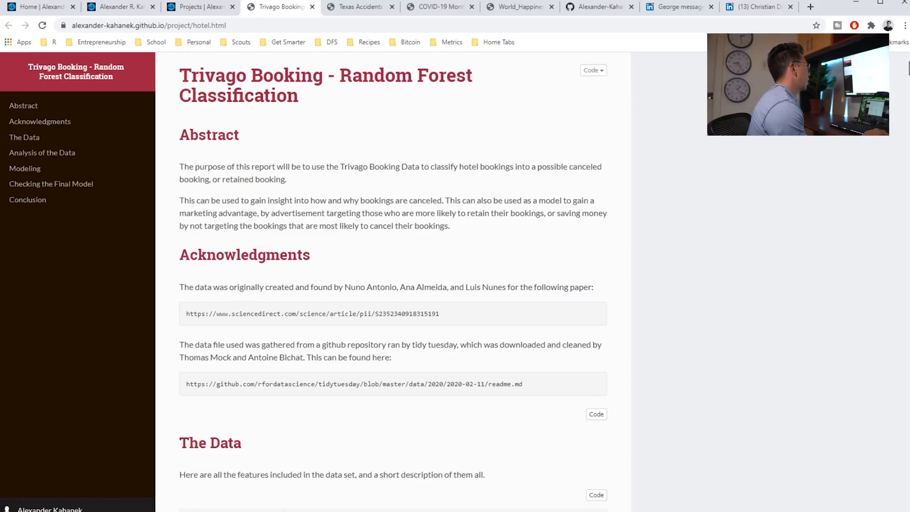
scroll(down, 3)
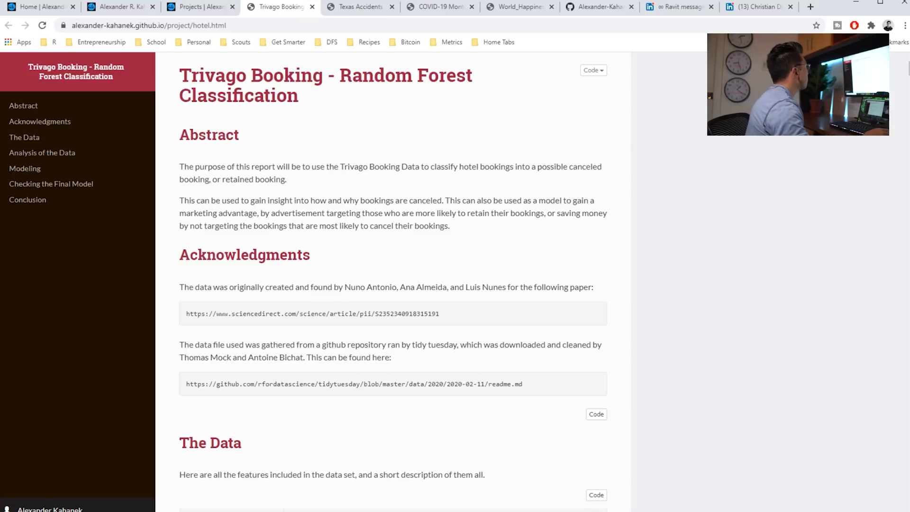
Scroll past the data table, highlighting part of the data description, down through the graphs
scroll(down, 3)
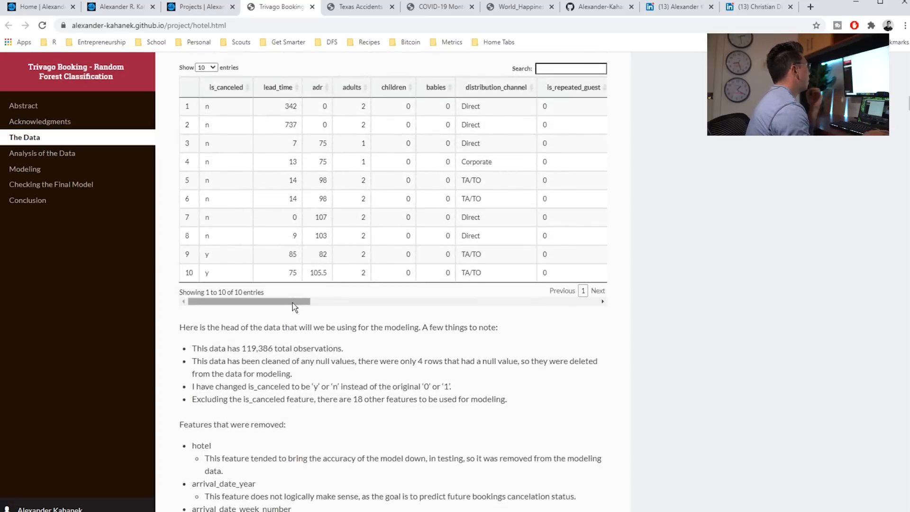
drag(289, 327, 404, 327)
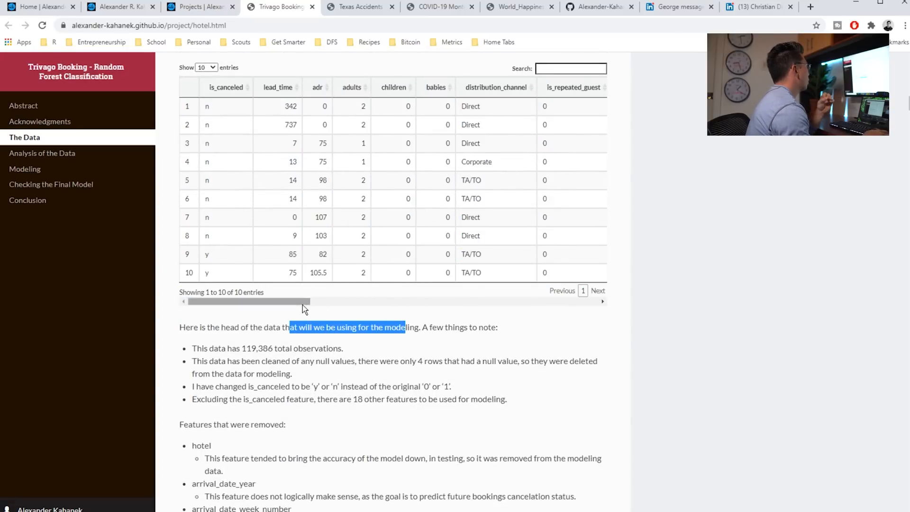
scroll(down, 3)
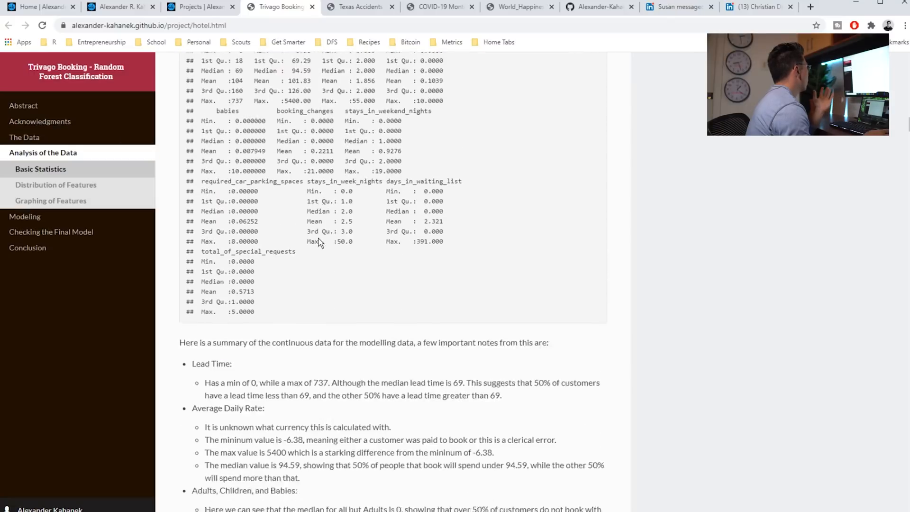
scroll(down, 3)
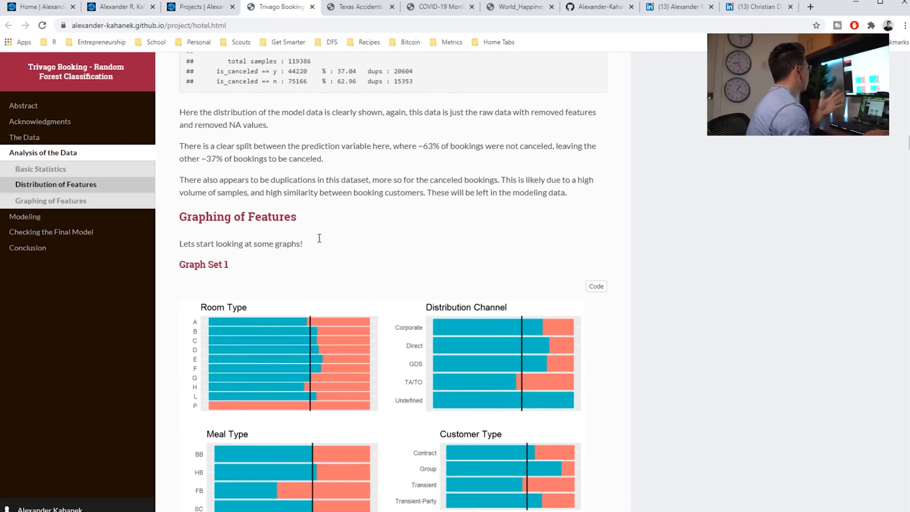
scroll(down, 3)
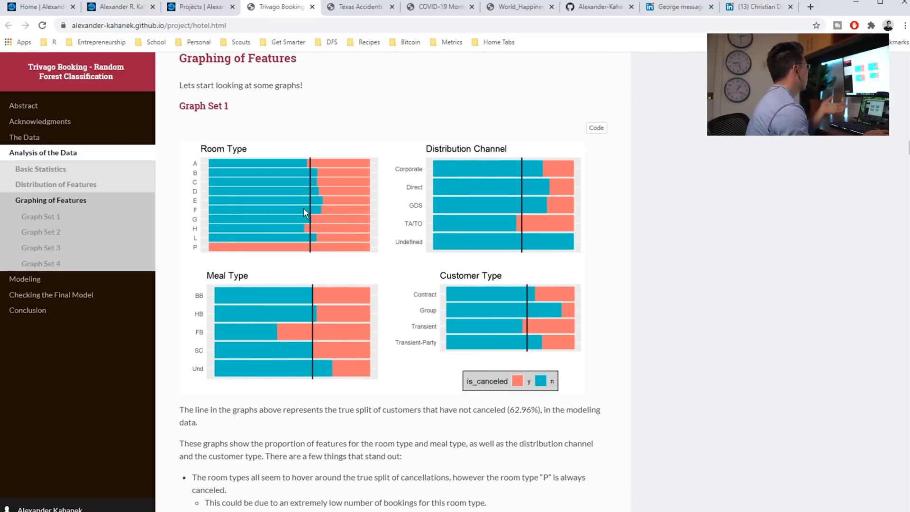
scroll(down, 3)
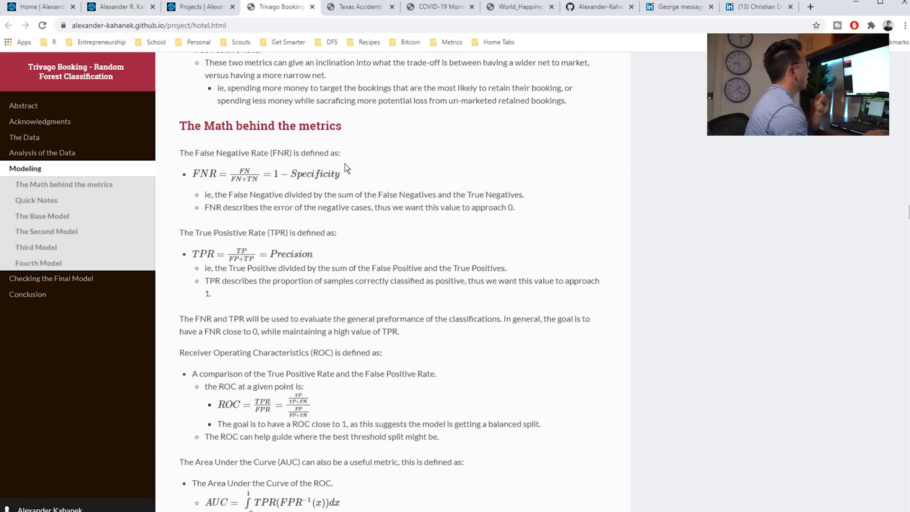
Scroll past the metrics math to the Base Model Random Forest Call output
scroll(down, 3)
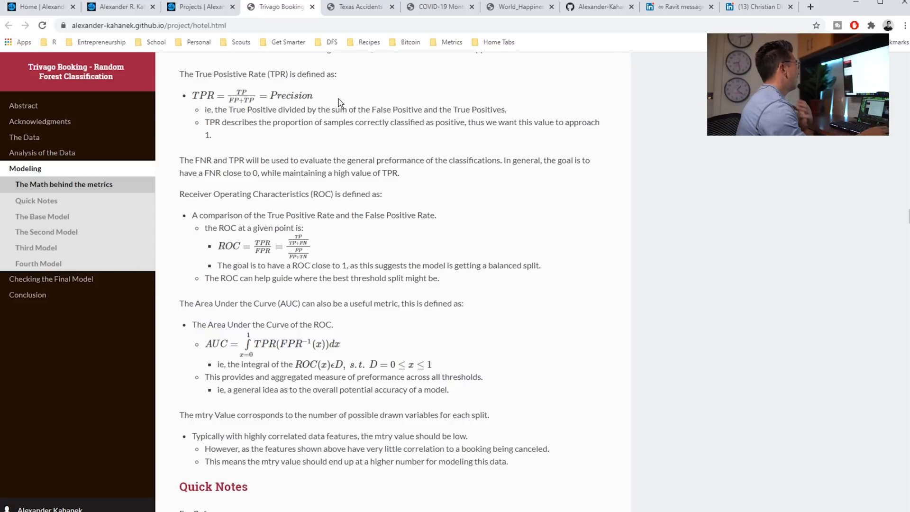
scroll(down, 3)
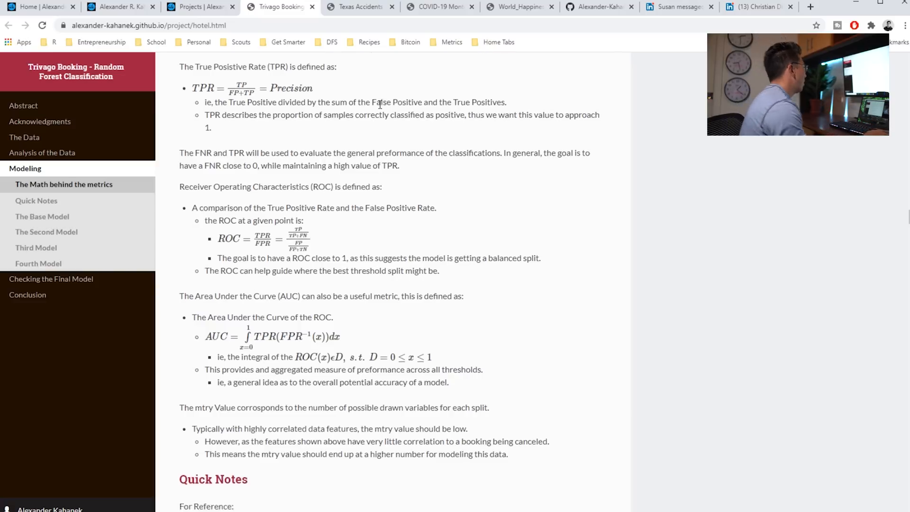
scroll(down, 3)
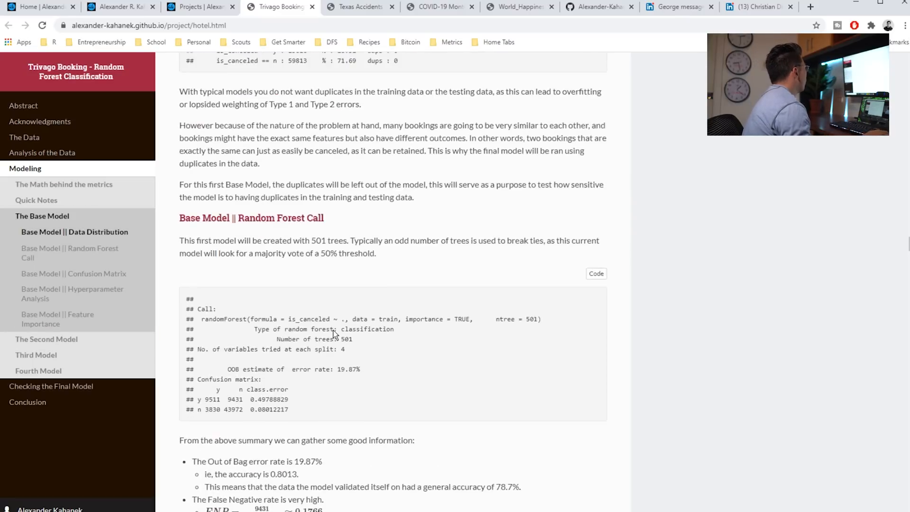
Scroll through the hyperparameter graph to the Feature Importance split-count bar chart
scroll(down, 3)
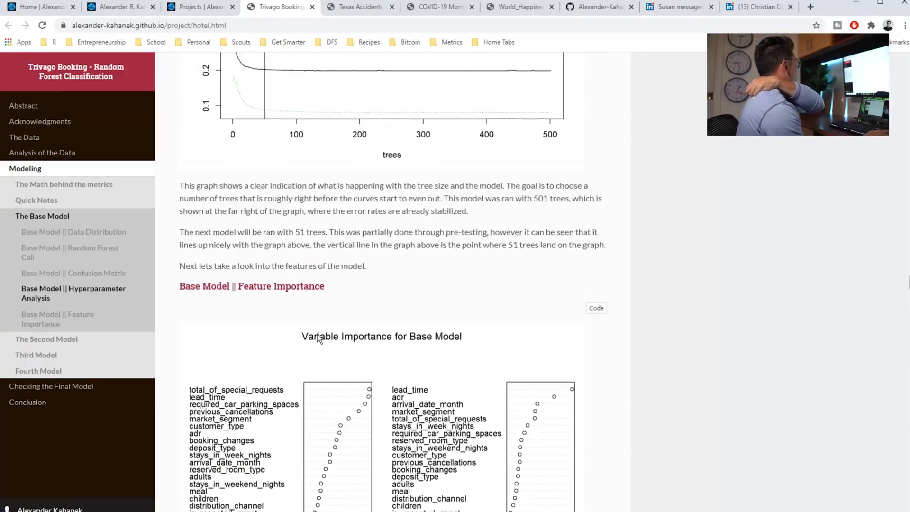
scroll(down, 3)
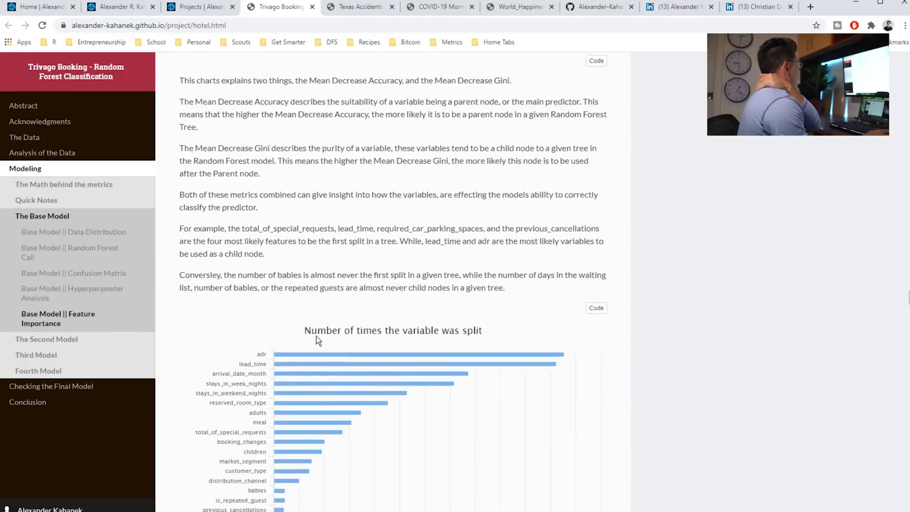
scroll(down, 3)
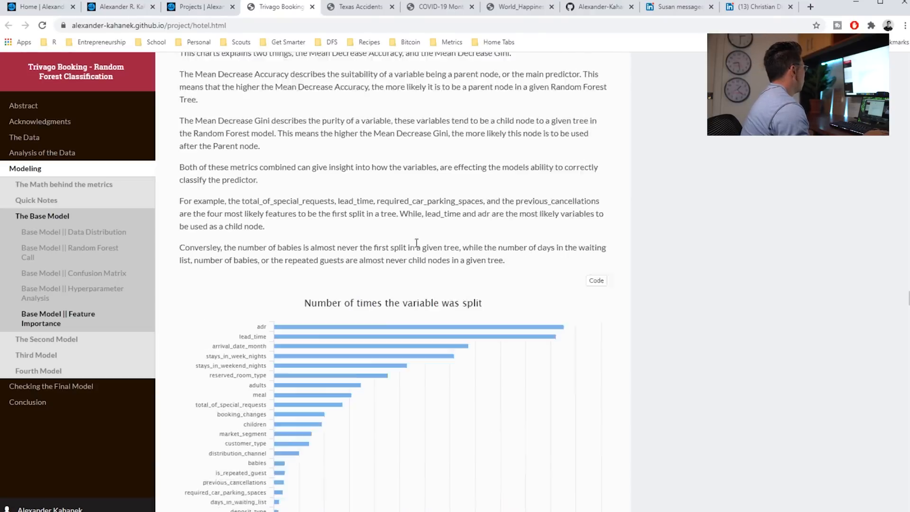
scroll(down, 3)
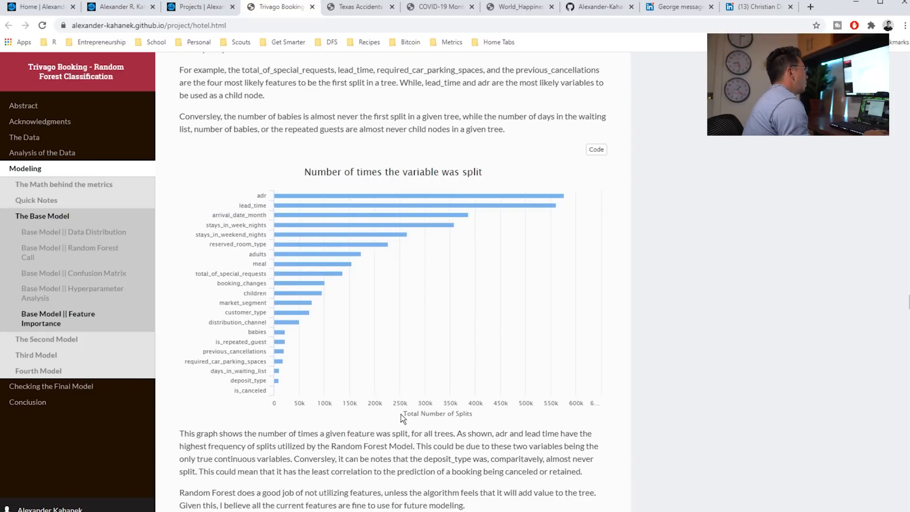
mouse_move(481, 418)
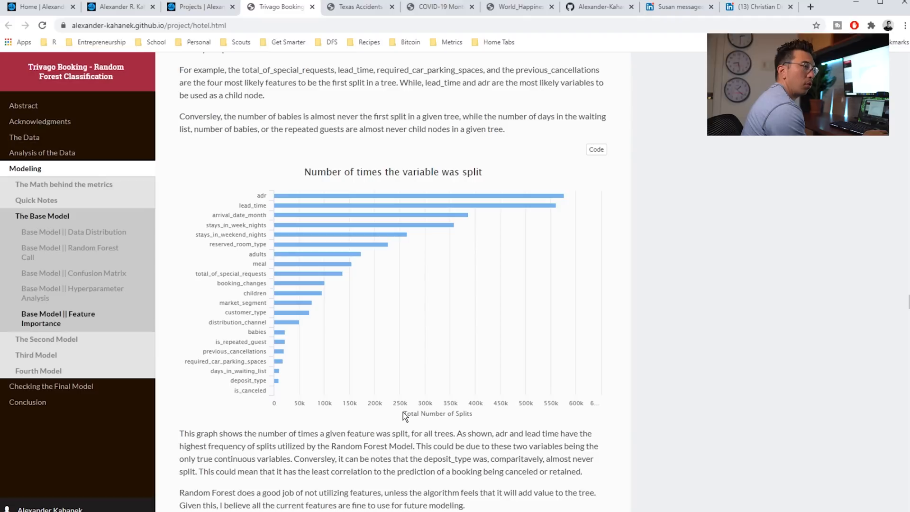
mouse_move(406, 205)
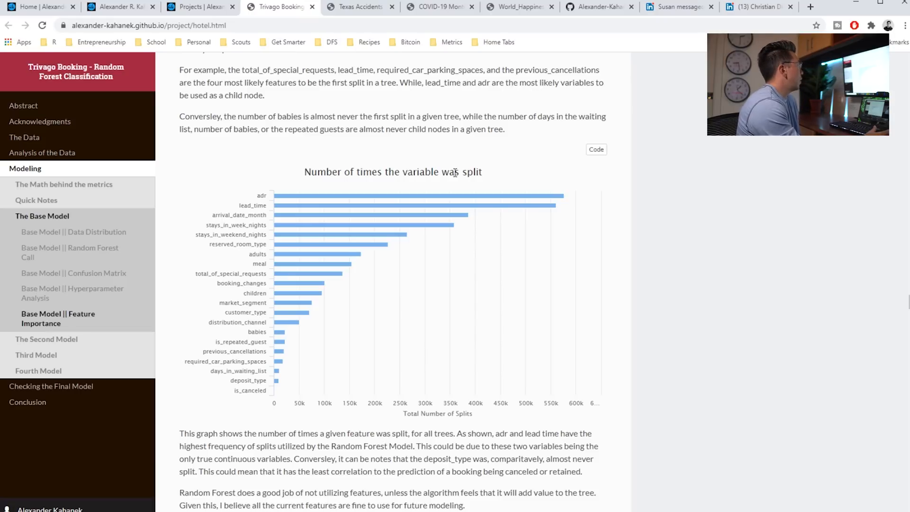
mouse_move(377, 243)
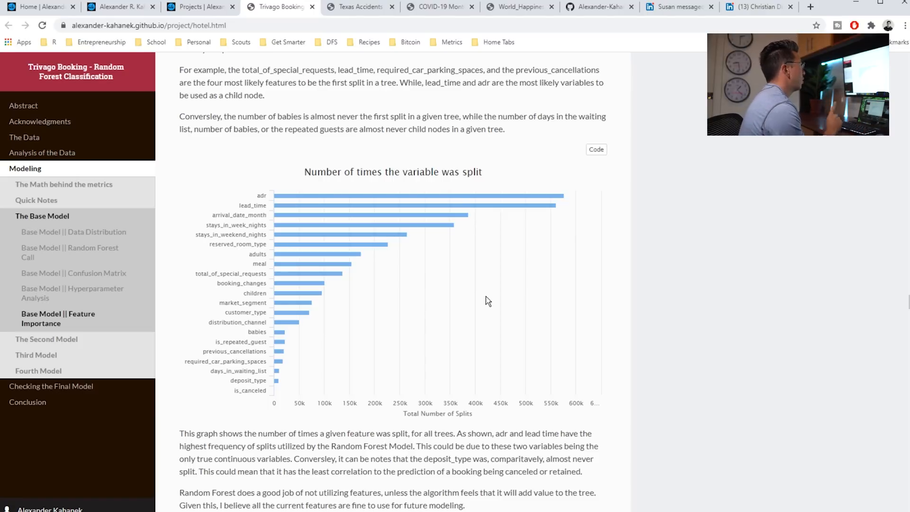
scroll(down, 3)
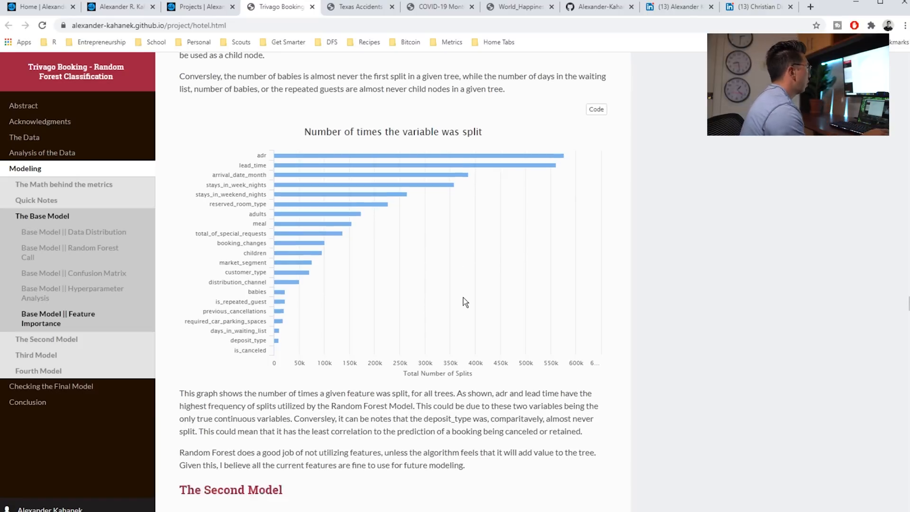
Scroll through the second to fourth models and the 3D plot to the Conclusion Analysis
scroll(down, 3)
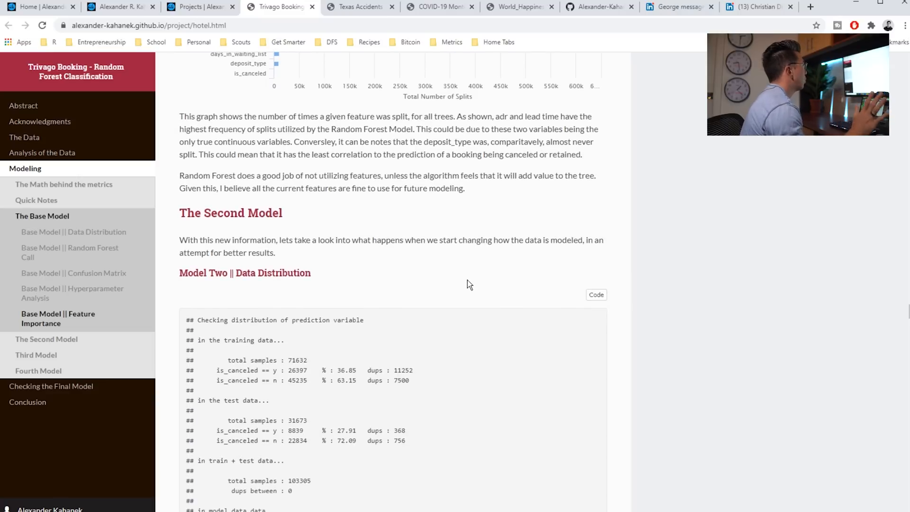
scroll(down, 3)
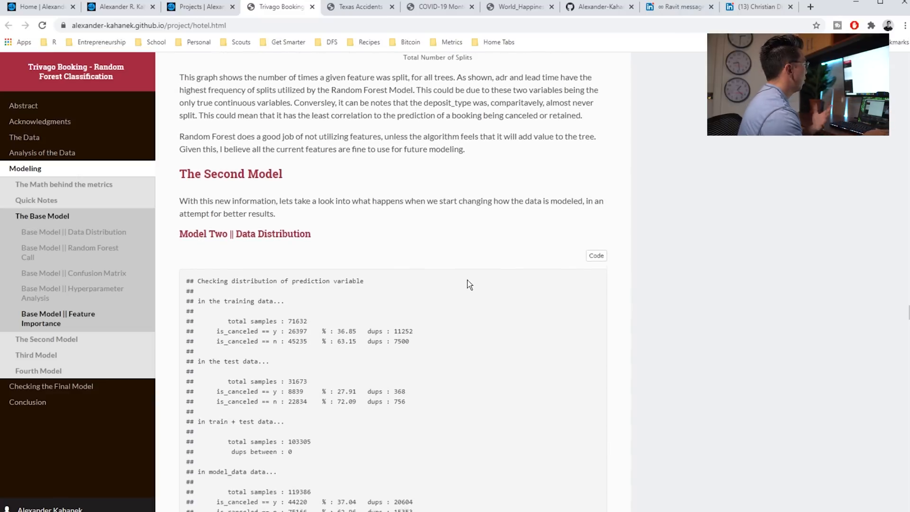
scroll(down, 3)
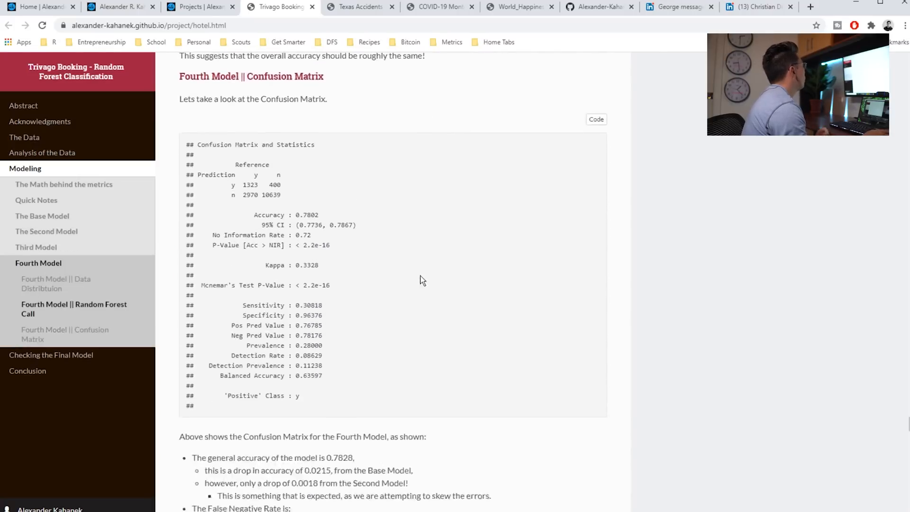
scroll(down, 3)
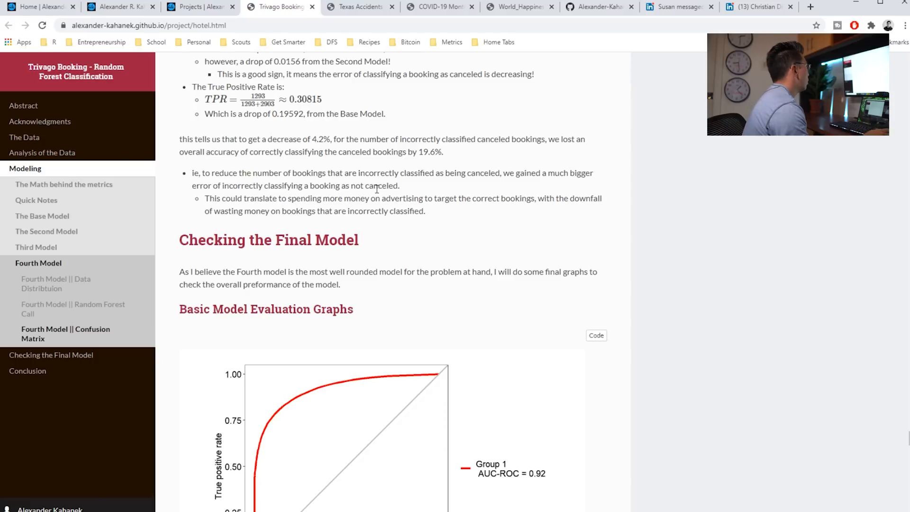
scroll(down, 3)
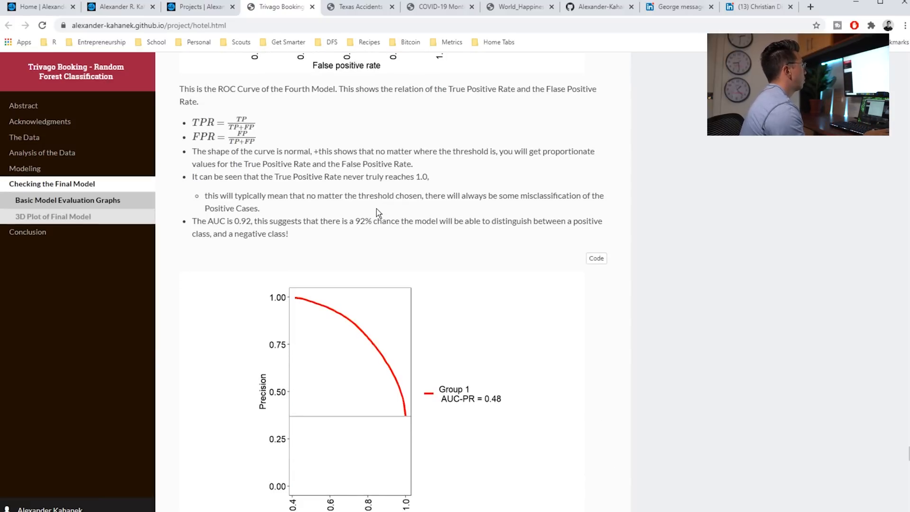
scroll(down, 3)
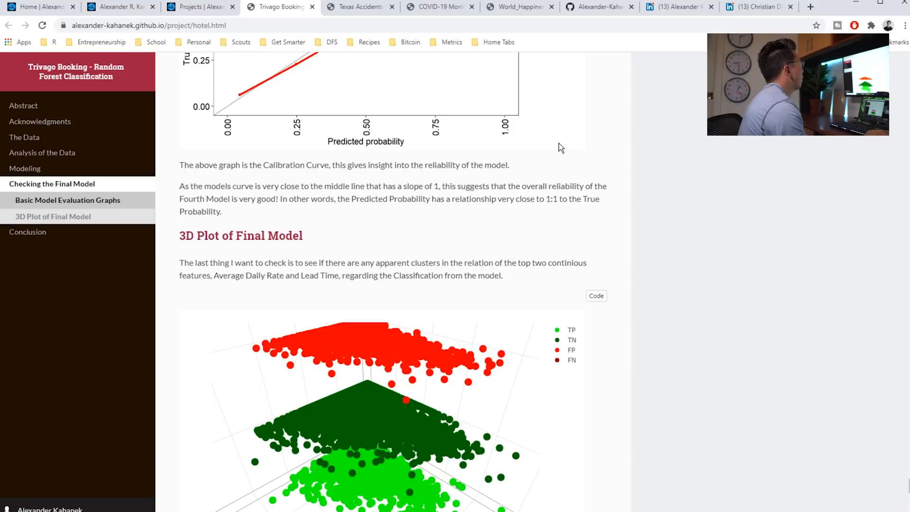
mouse_move(545, 124)
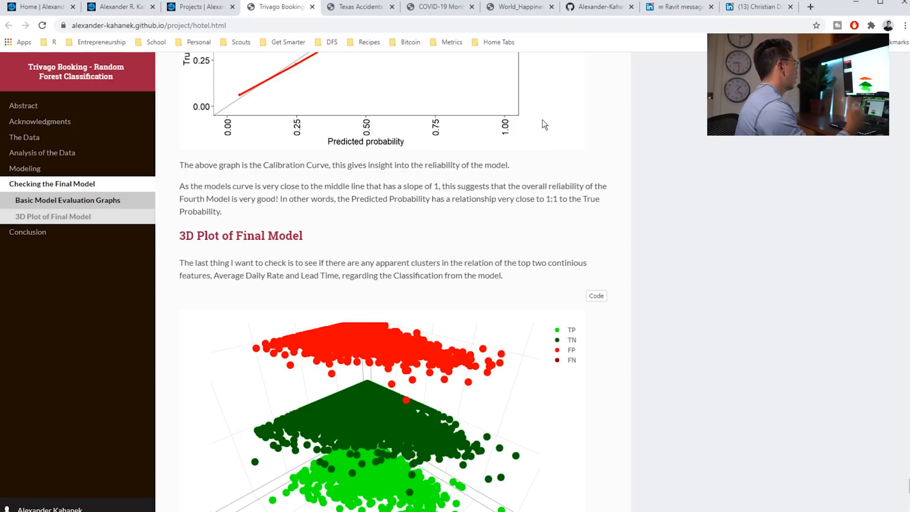
scroll(down, 3)
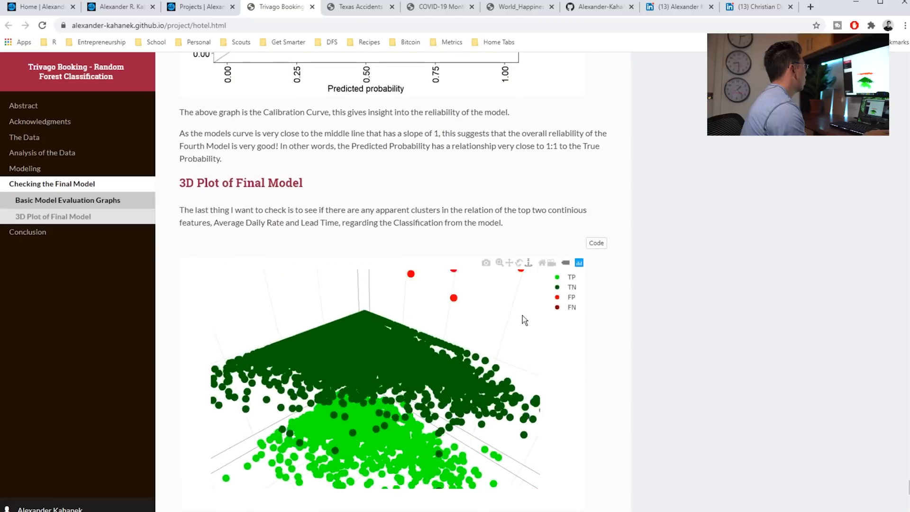
scroll(down, 3)
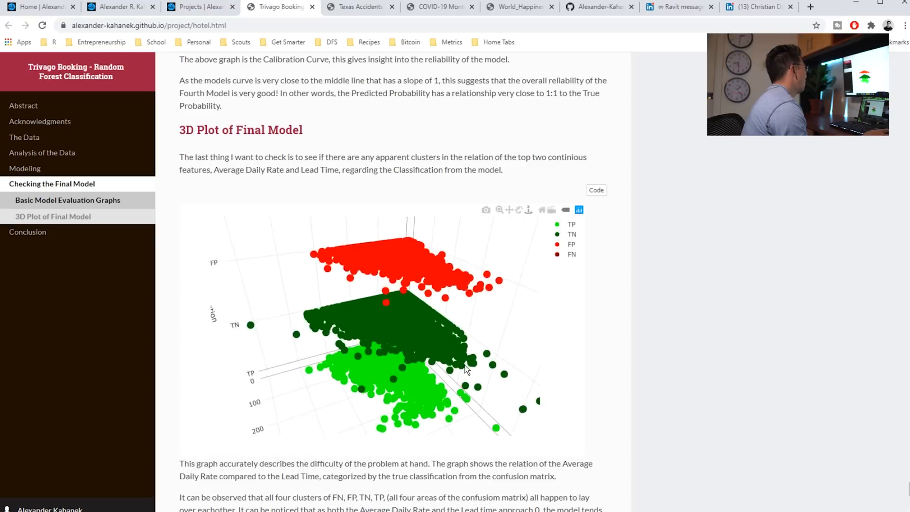
scroll(down, 3)
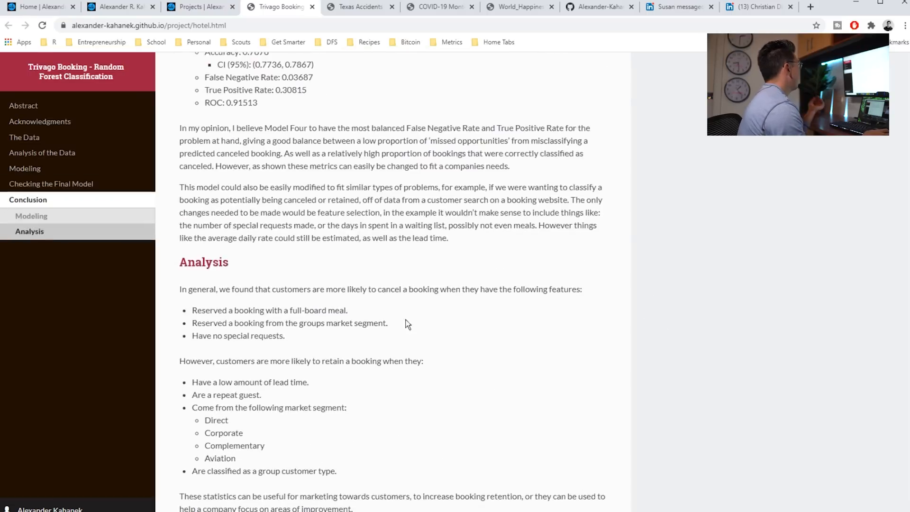
mouse_move(360, 6)
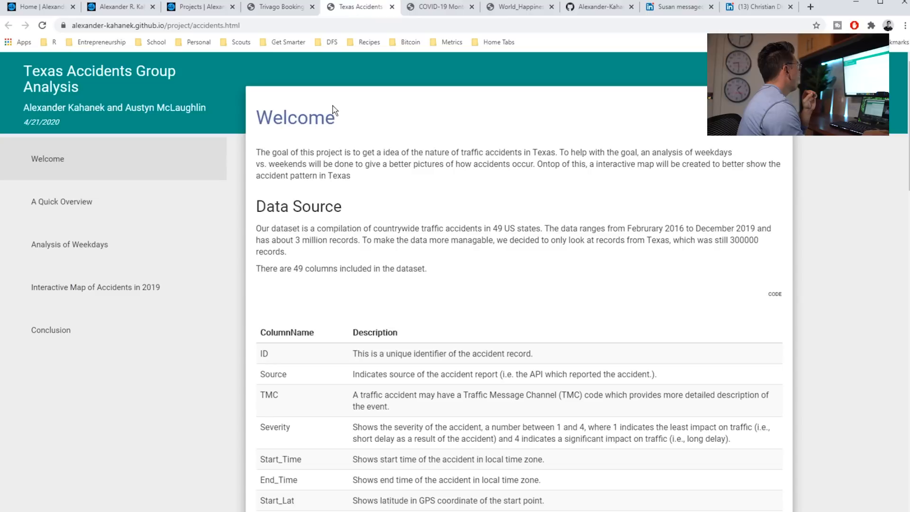
Jump to the Texas Accidents Analysis of Weekdays and Conclusion sections
scroll(down, 3)
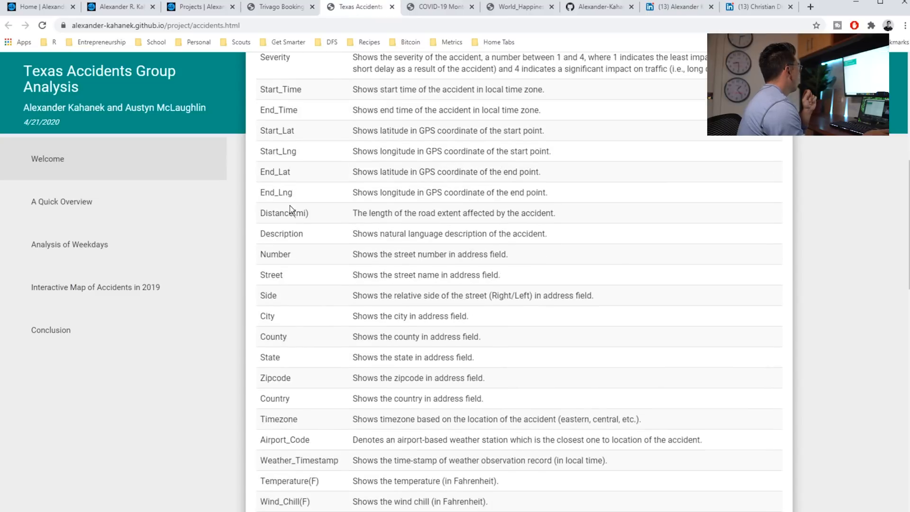
scroll(down, 3)
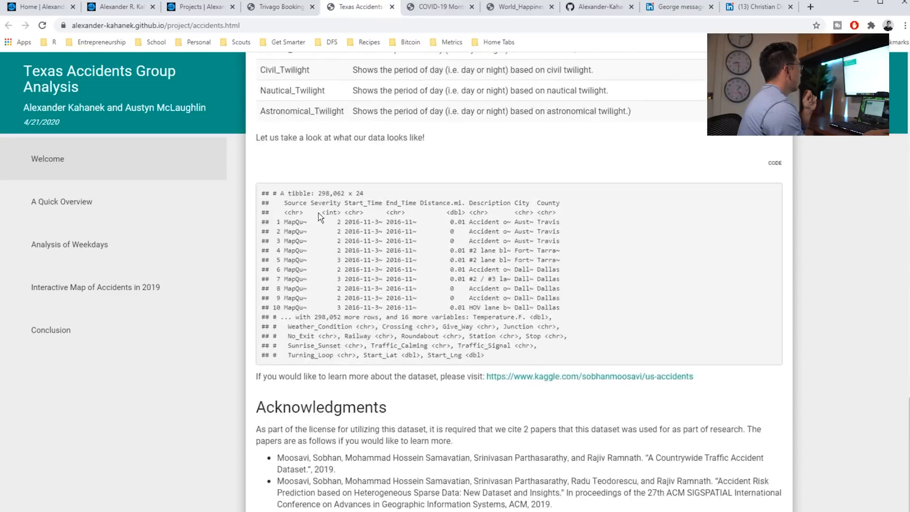
click(70, 245)
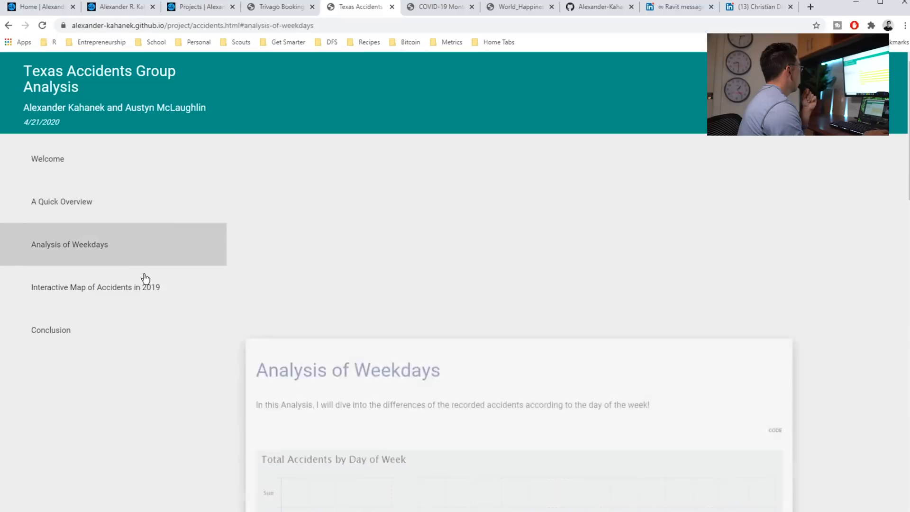
scroll(down, 3)
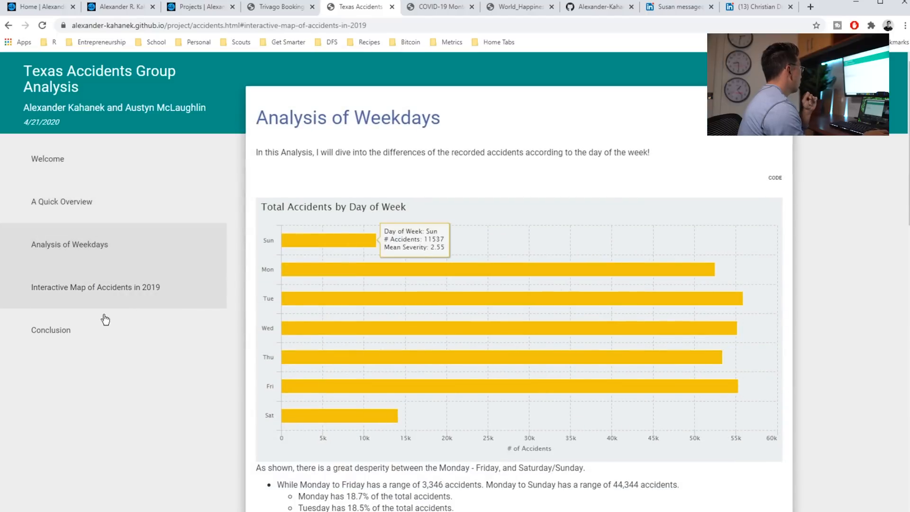
click(51, 330)
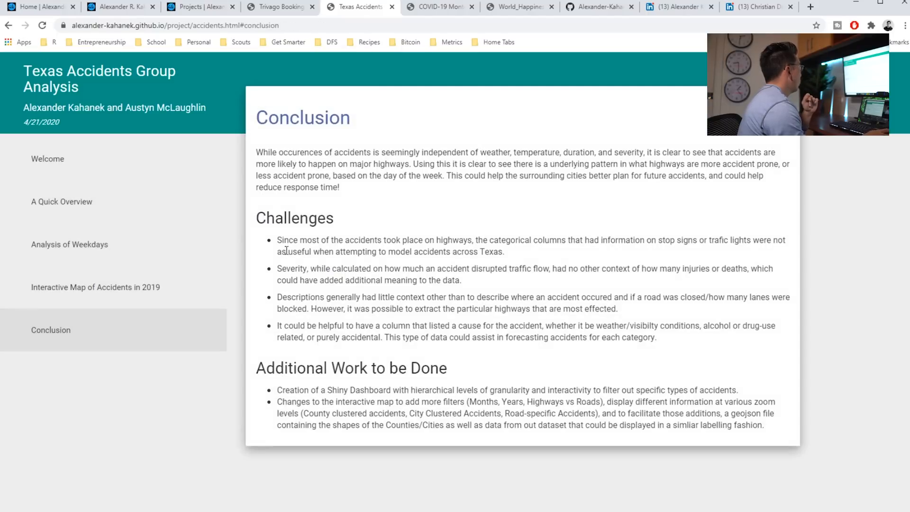
Return to A Quick Overview, scroll to the county chart, and switch to the COVID-19 tab
click(62, 202)
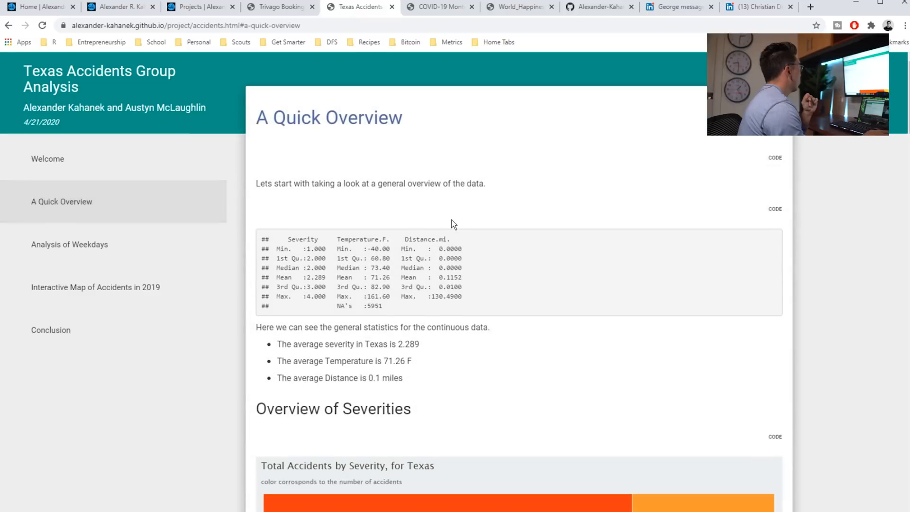
scroll(down, 3)
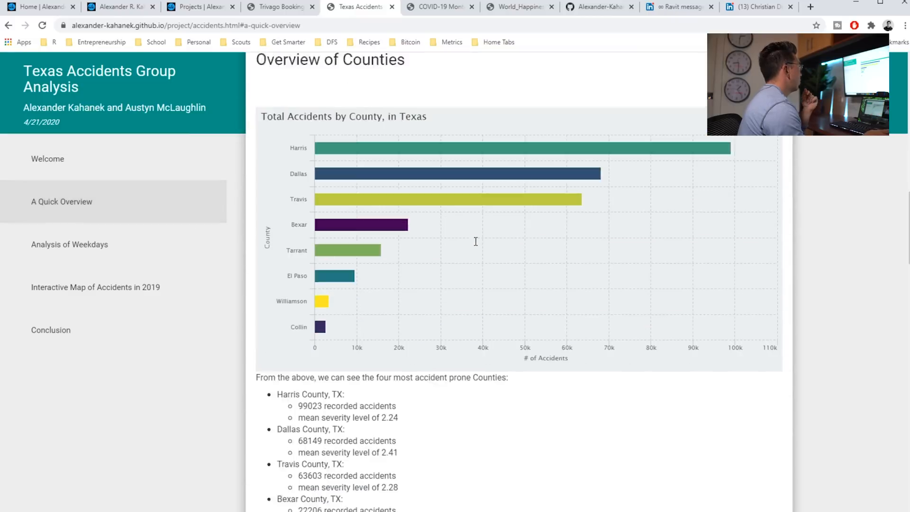
click(438, 6)
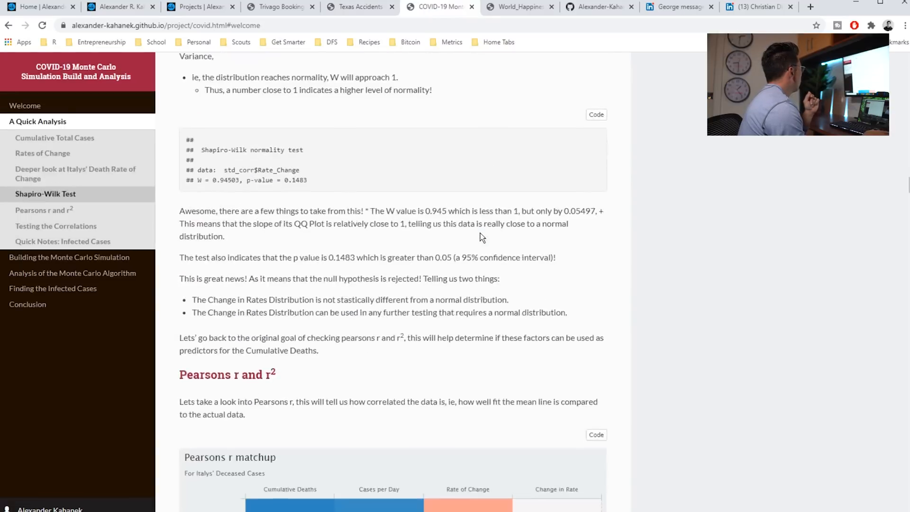
Scroll through the COVID-19 Monte Carlo report, briefly scrolling back up
scroll(down, 3)
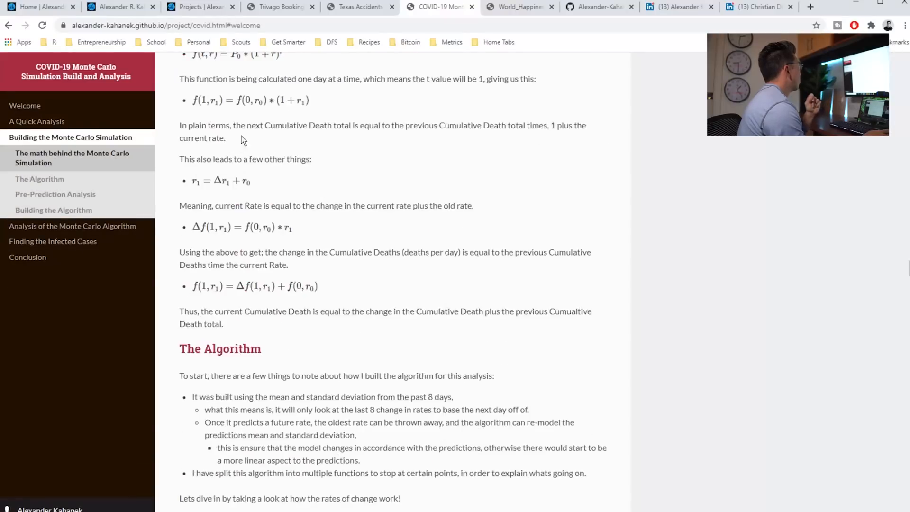
scroll(down, 3)
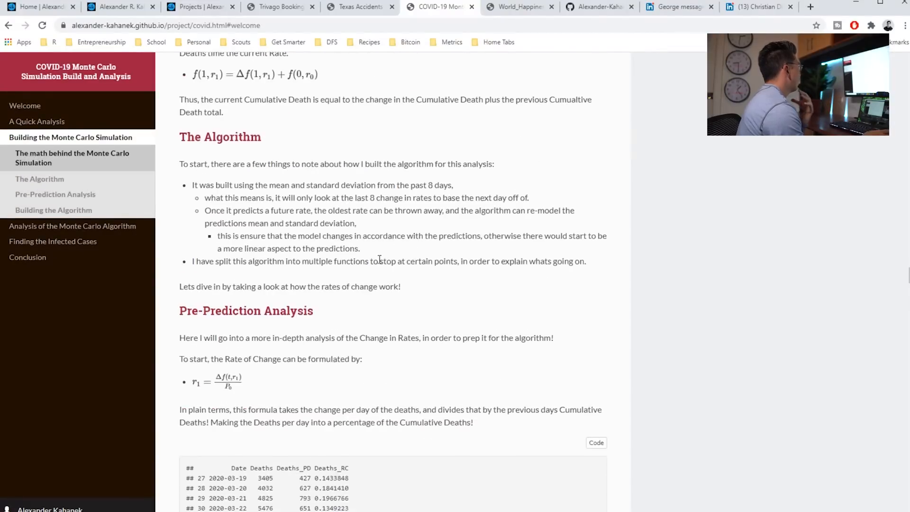
scroll(down, 3)
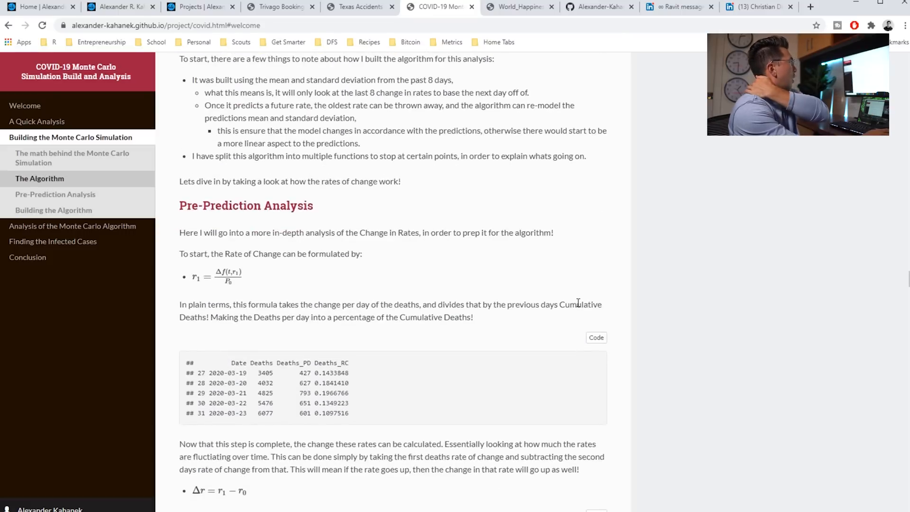
scroll(up, 3)
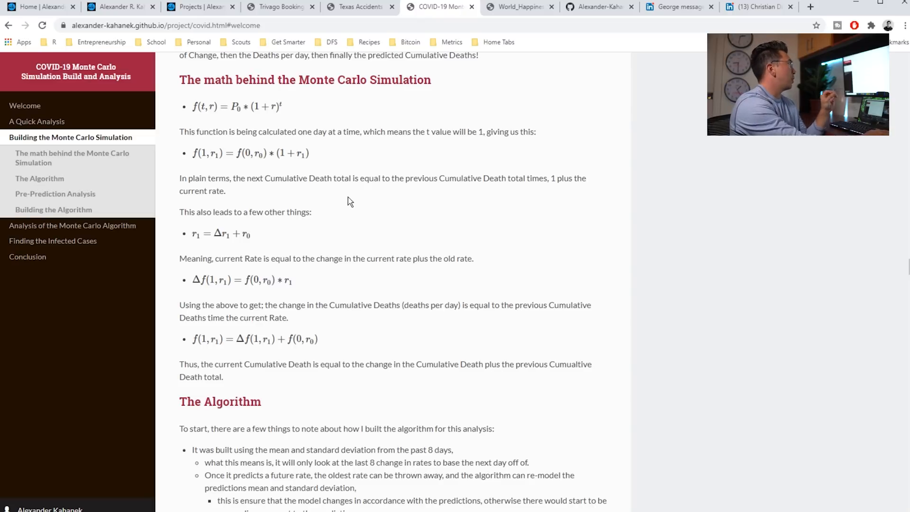
mouse_move(359, 204)
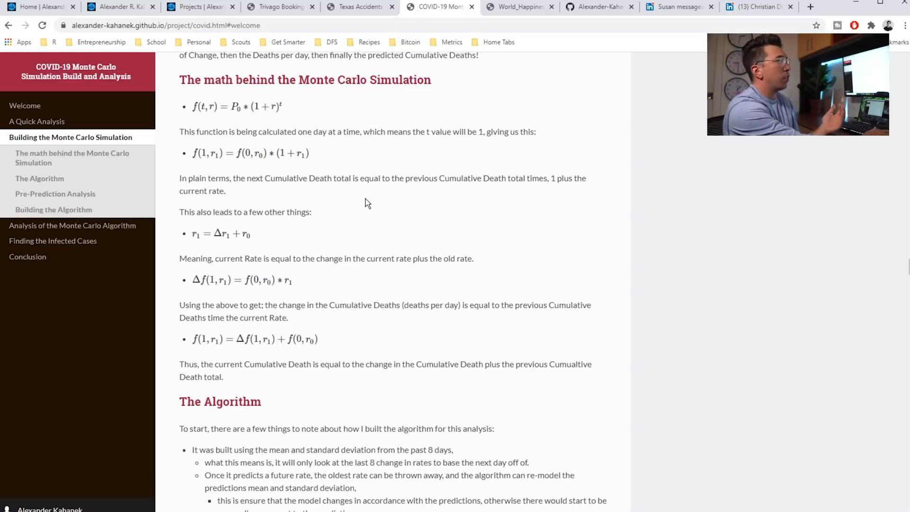
Continue to the COVID report's Conclusion, then switch to the World Happiness tab
scroll(down, 3)
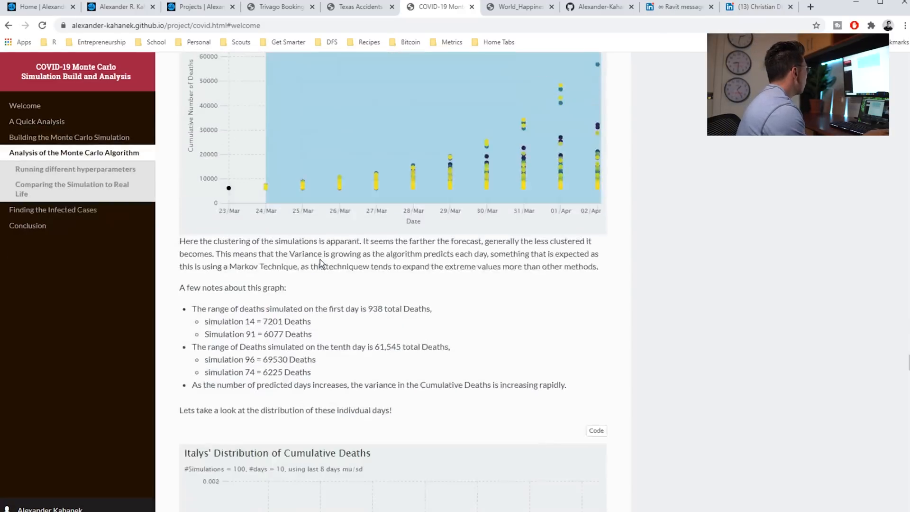
scroll(down, 3)
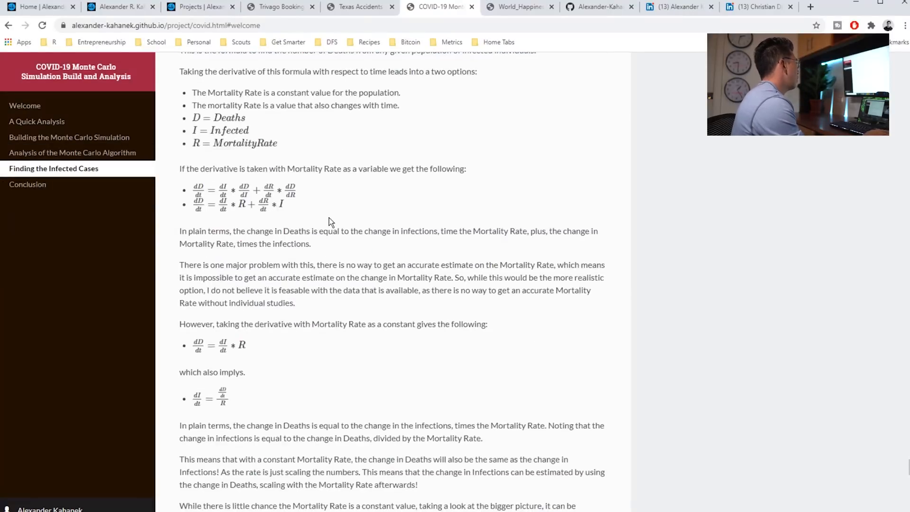
scroll(down, 3)
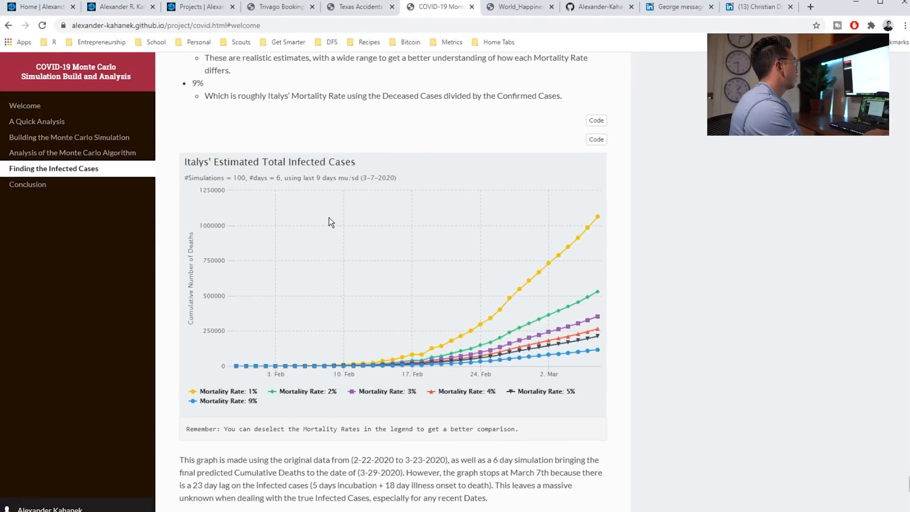
scroll(down, 3)
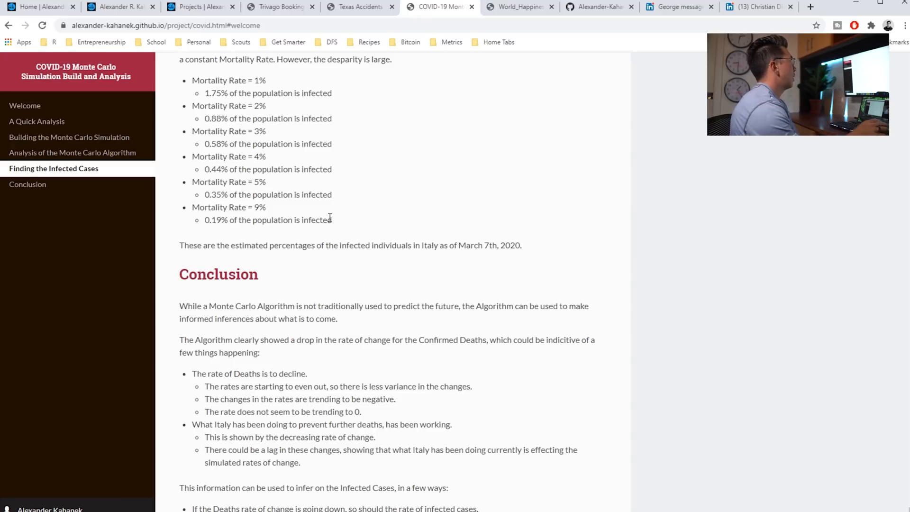
click(516, 7)
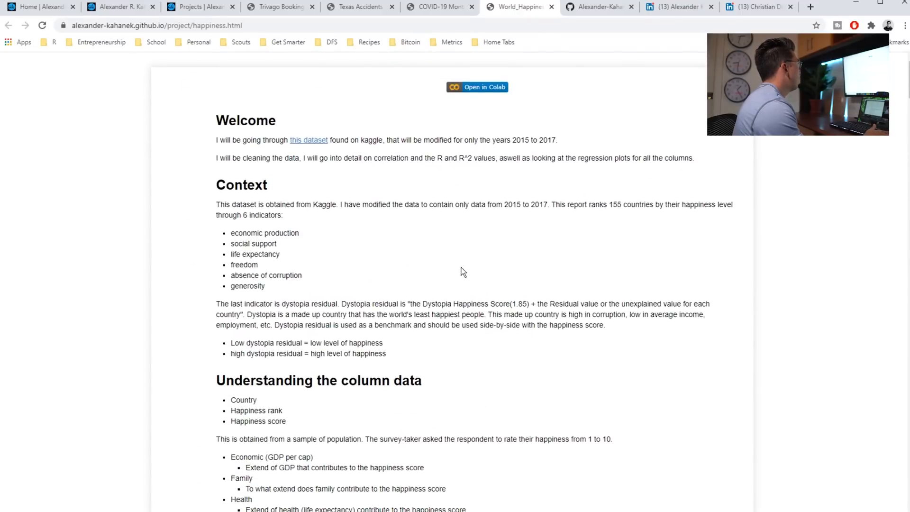
Scroll through the World Happiness plots and heatmap, then switch to the GitHub profile tab
scroll(down, 3)
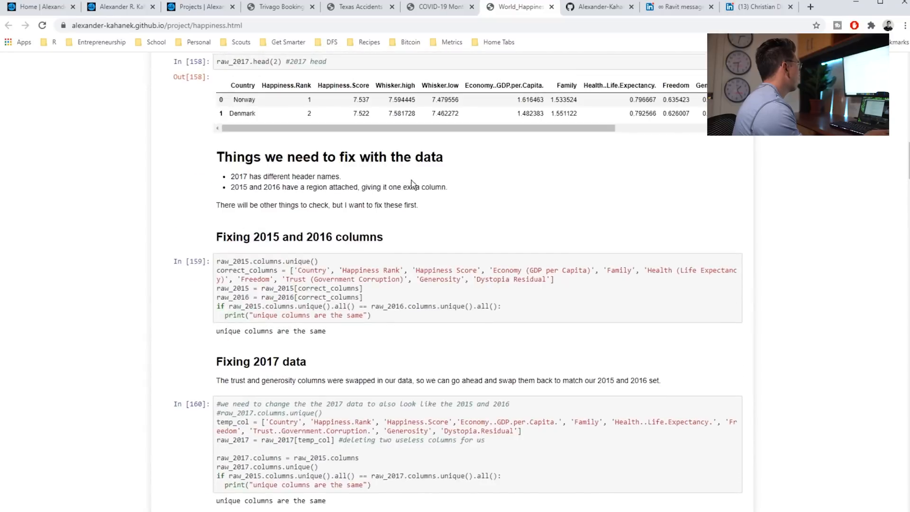
scroll(down, 3)
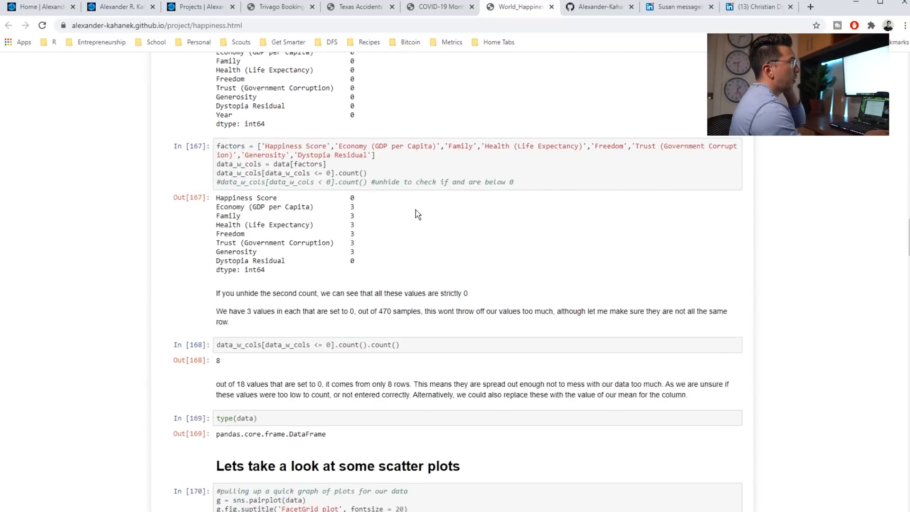
scroll(down, 3)
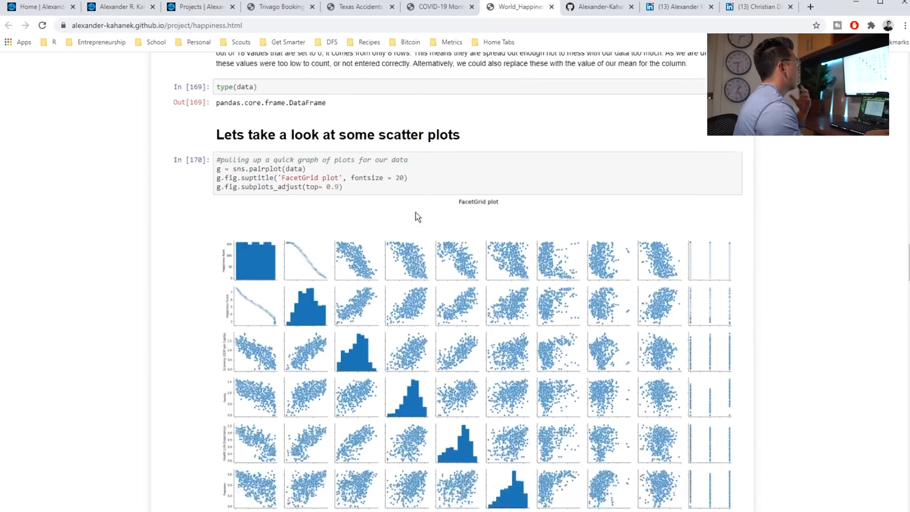
scroll(down, 3)
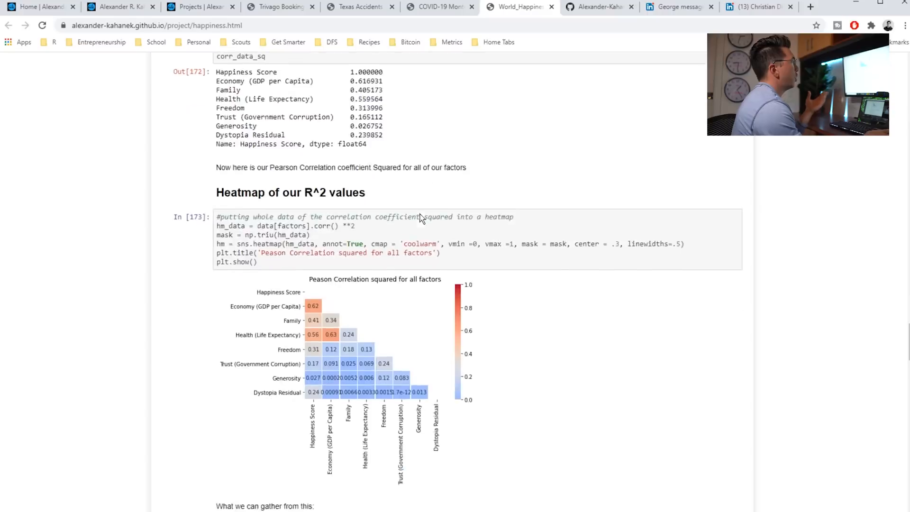
scroll(down, 3)
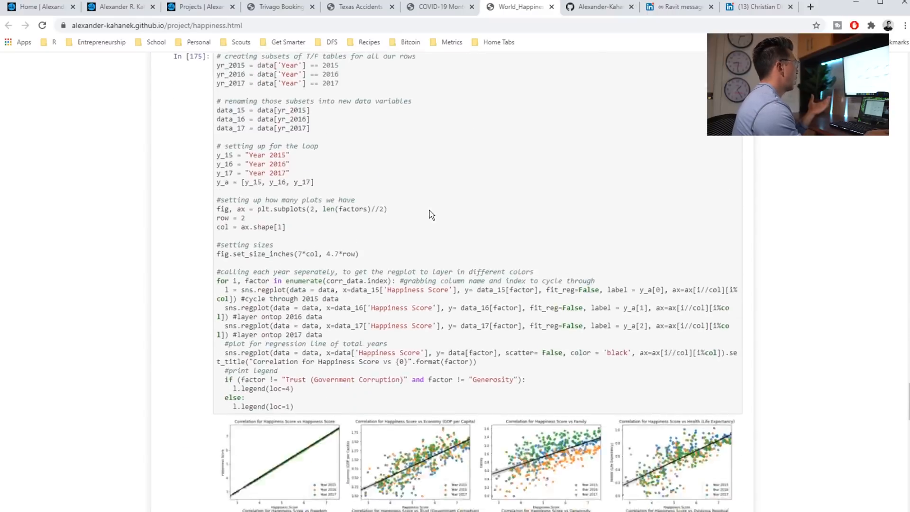
scroll(down, 3)
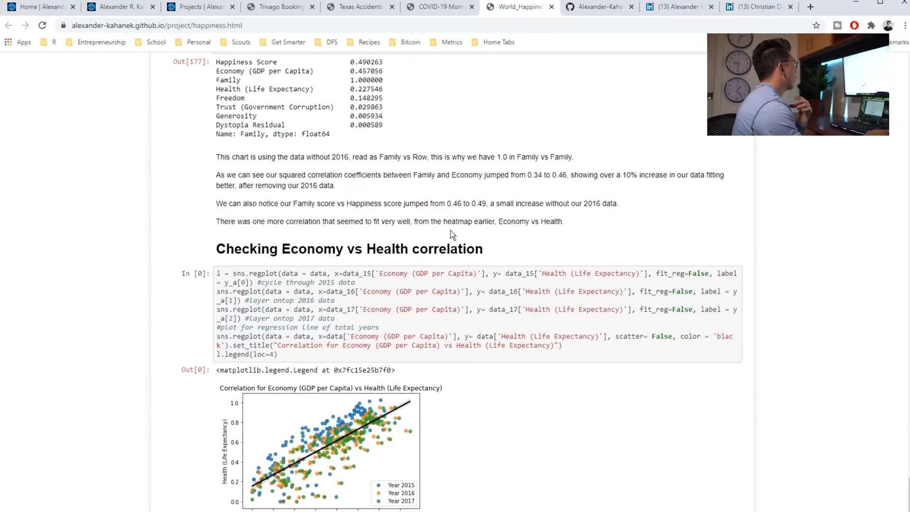
scroll(down, 3)
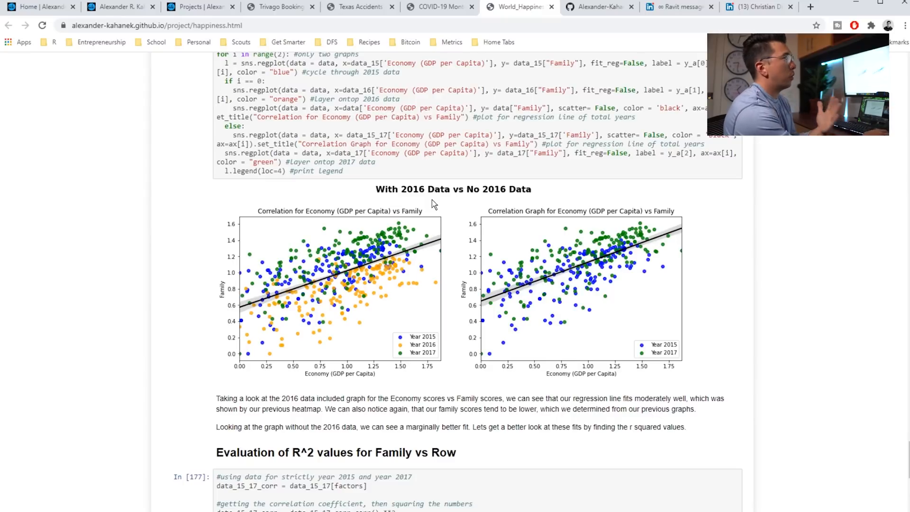
click(598, 6)
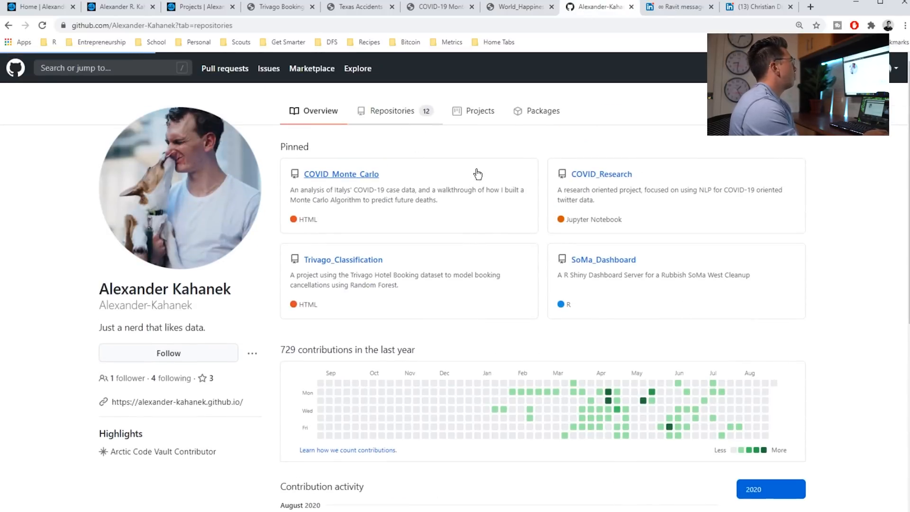
Browse the GitHub profile's repository list, then switch to the LinkedIn profile tab
click(393, 111)
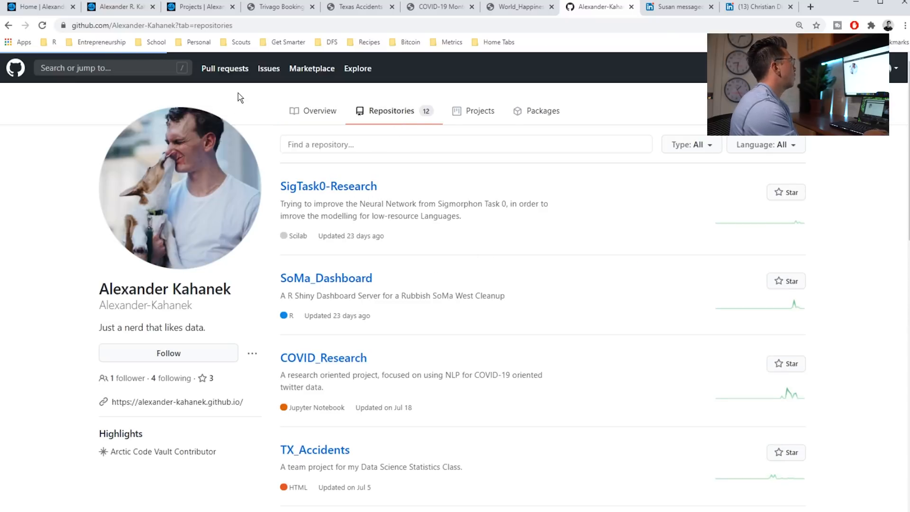
scroll(down, 3)
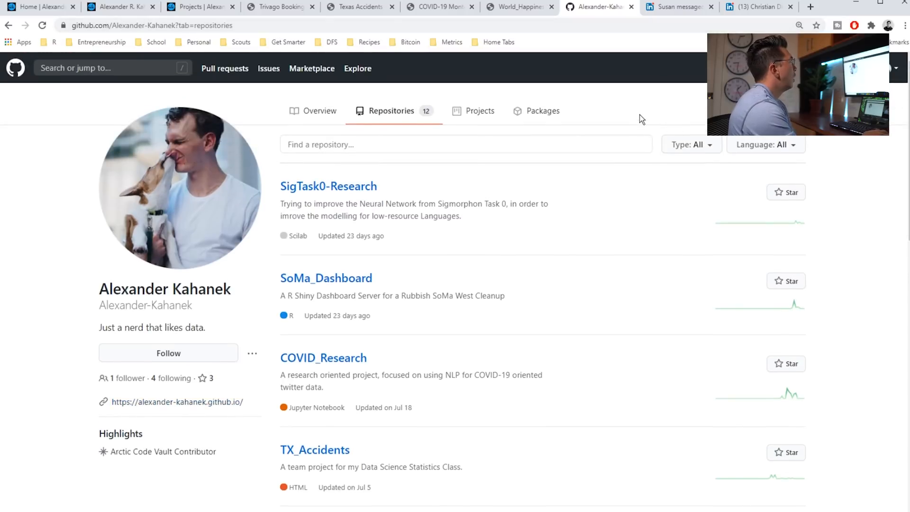
mouse_move(677, 7)
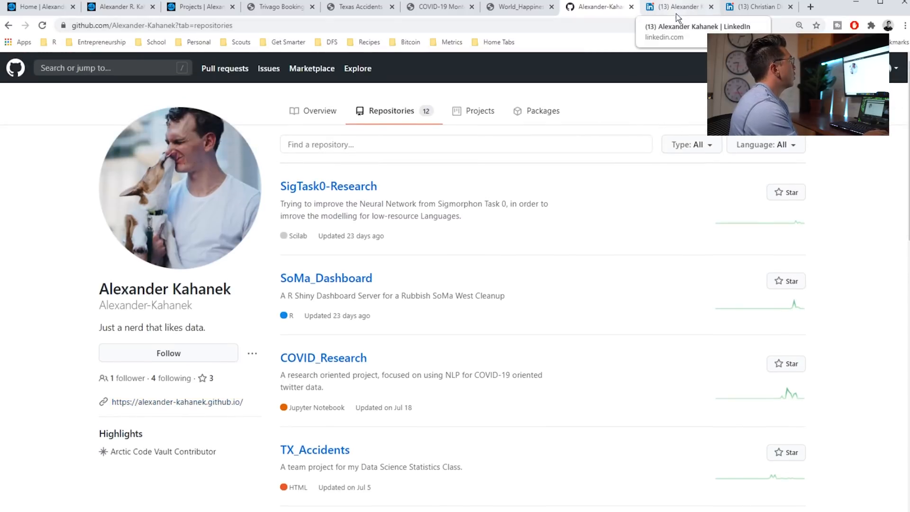
click(678, 6)
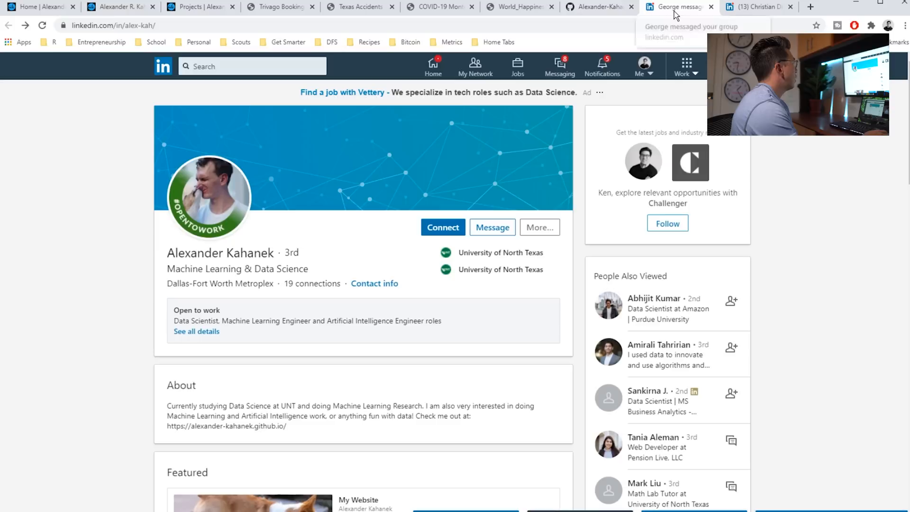
click(677, 7)
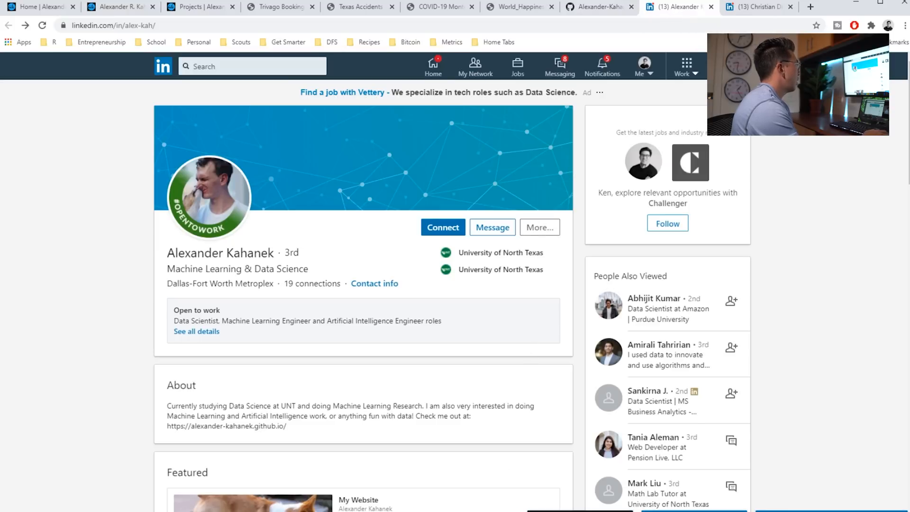
scroll(down, 3)
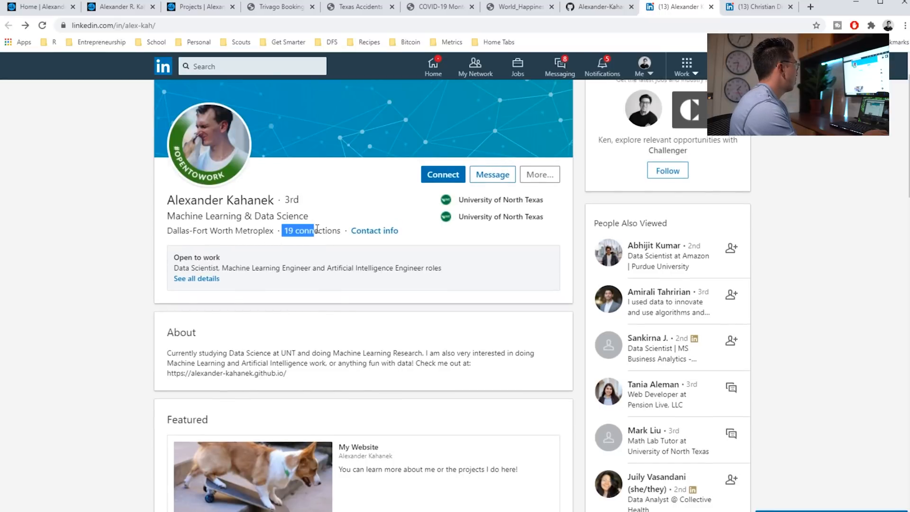
scroll(down, 3)
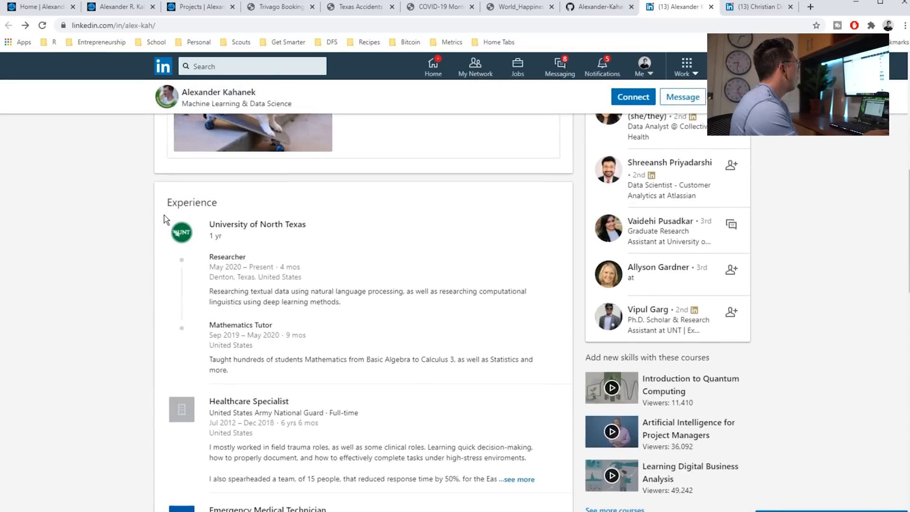
scroll(down, 3)
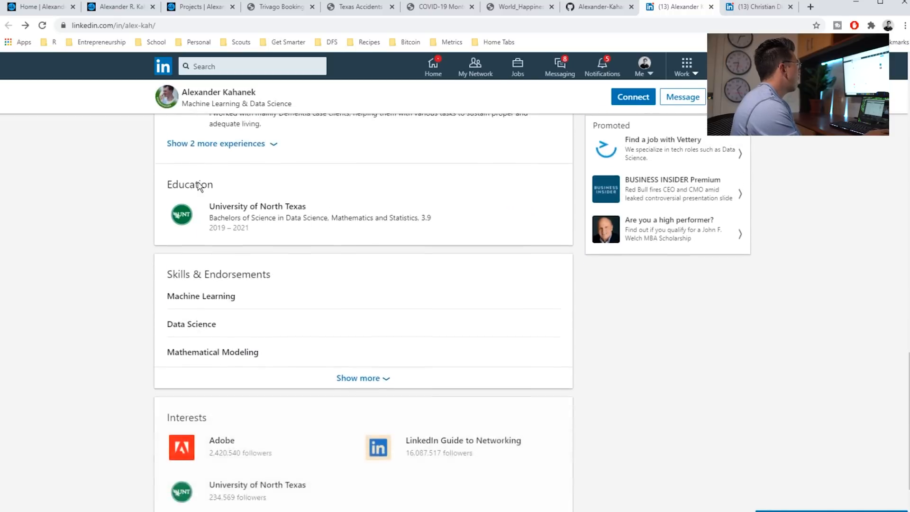
scroll(up, 3)
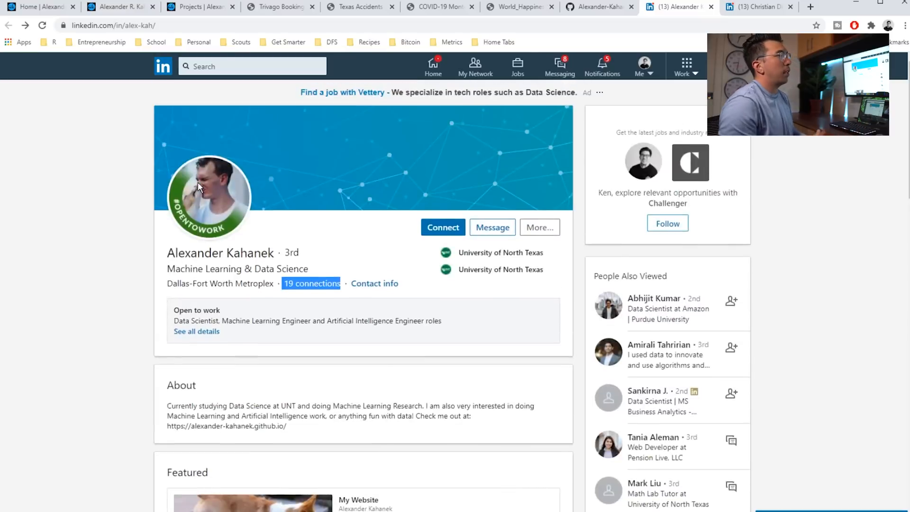